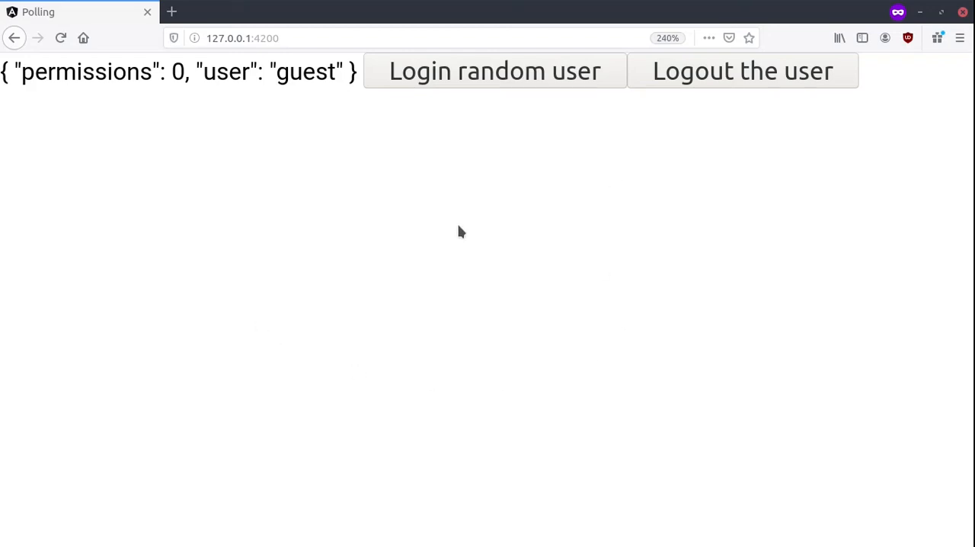
mouse_move(616, 191)
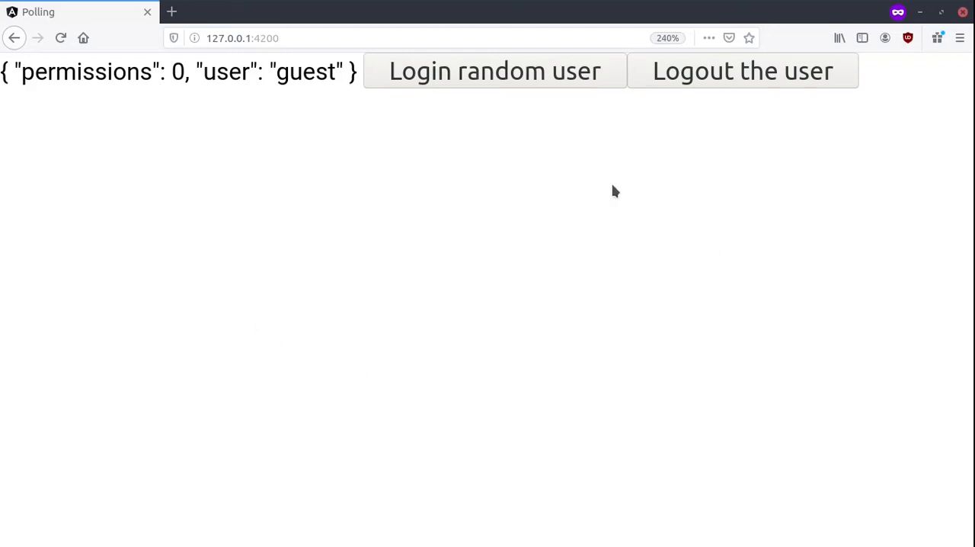
mouse_move(533, 262)
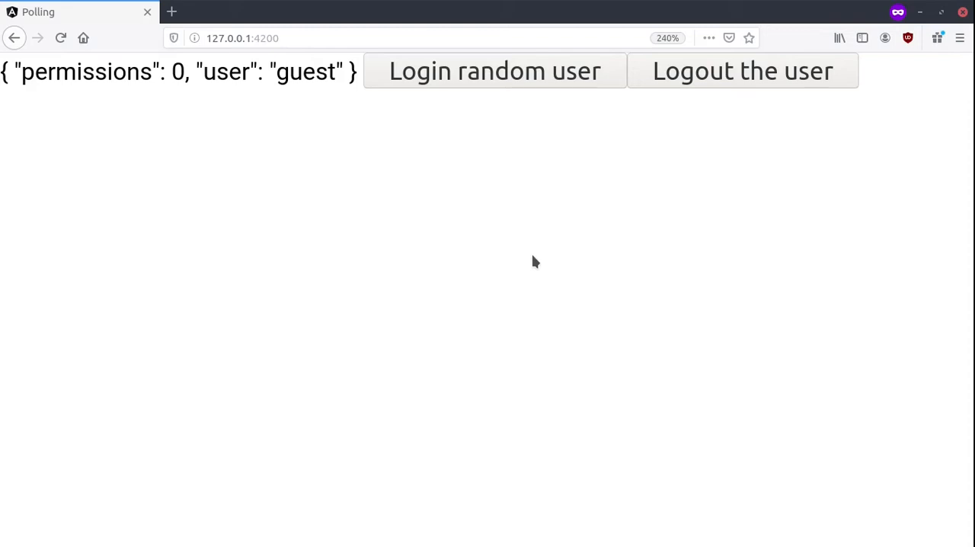
mouse_move(495, 268)
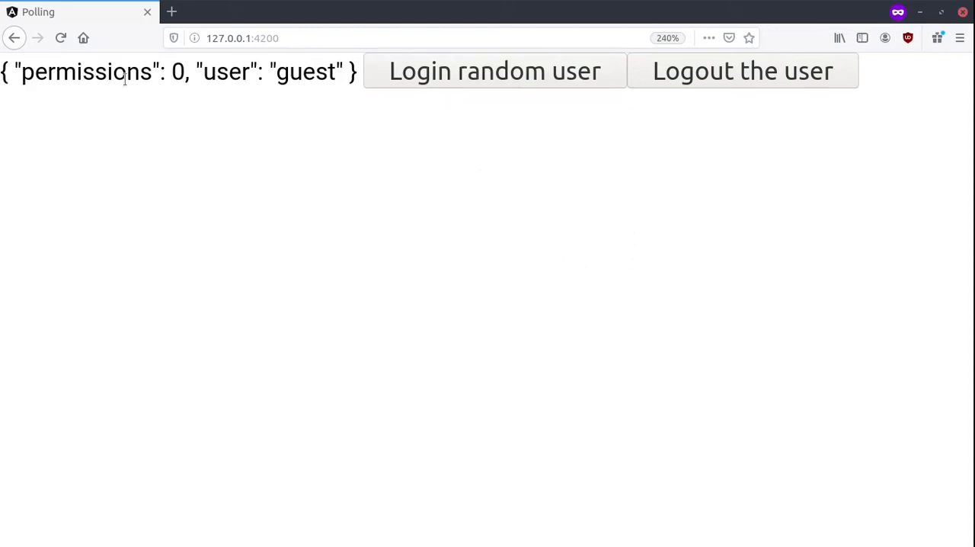
Step: In the running app, log in random users and log out while highlighting the displayed state JSON
click(488, 70)
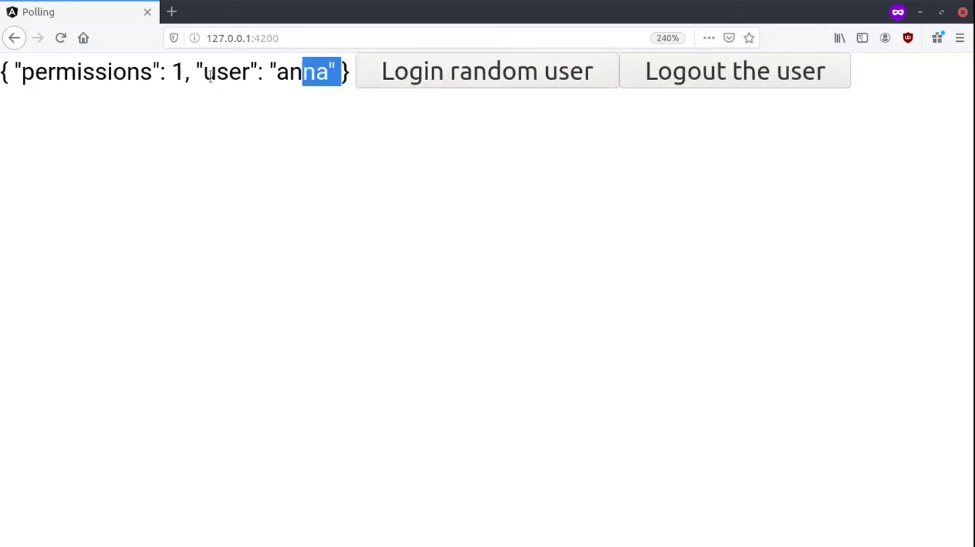
drag(312, 70, 28, 70)
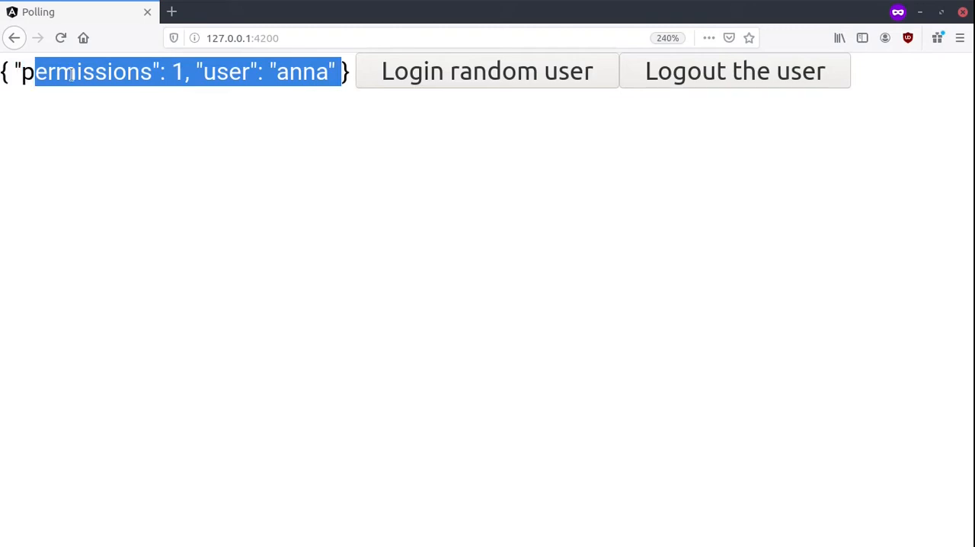
click(481, 70)
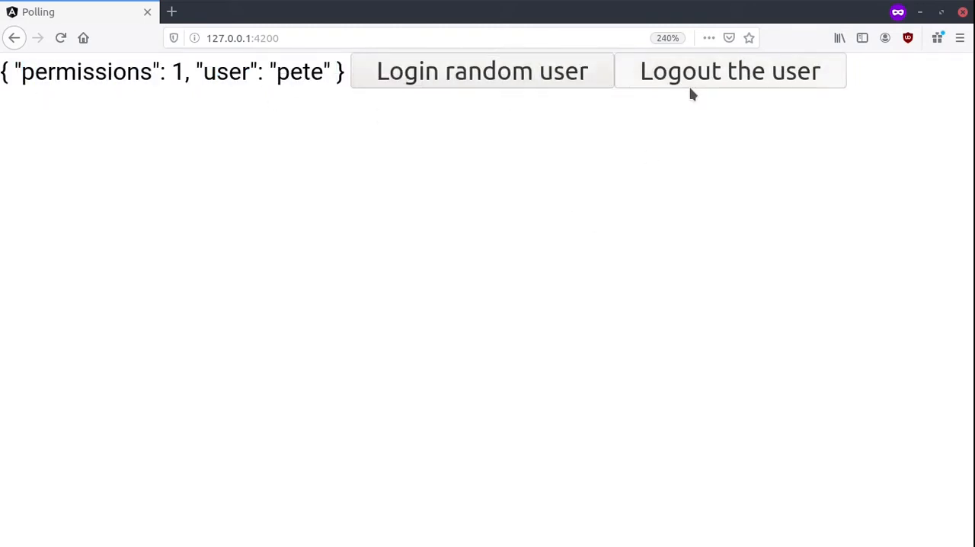
click(730, 70)
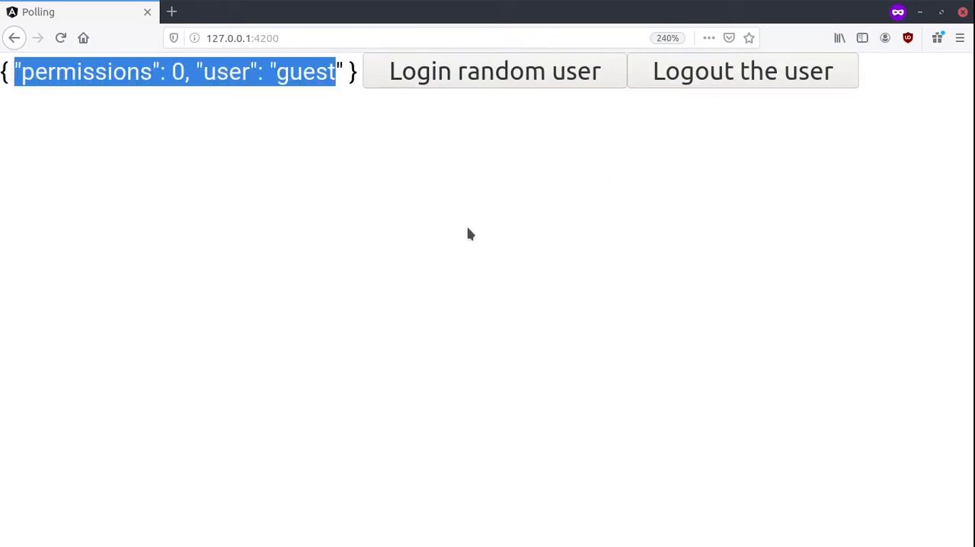
click(500, 213)
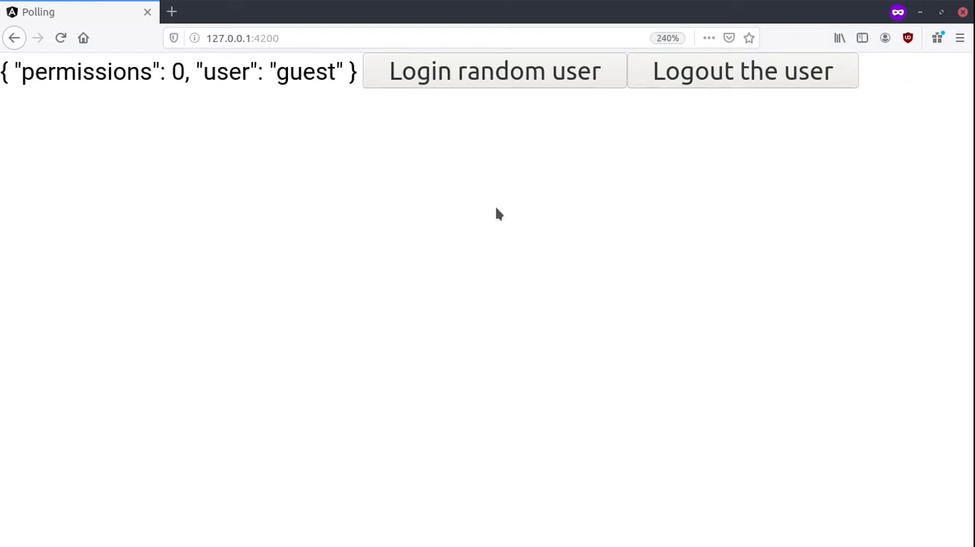
mouse_move(533, 150)
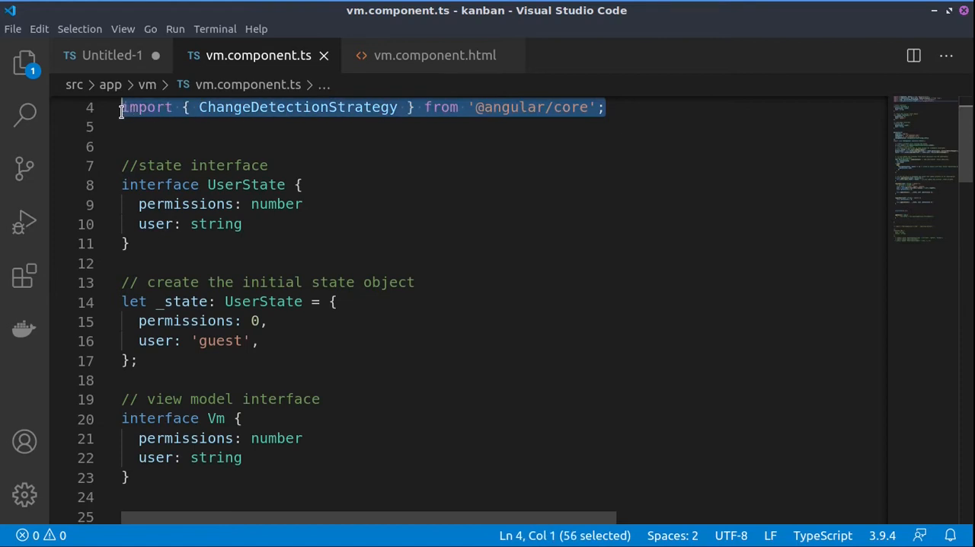
Step: Select the ChangeDetectionStrategy import and reveal the OnPush changeDetection setting in the decorator
double_click(297, 107)
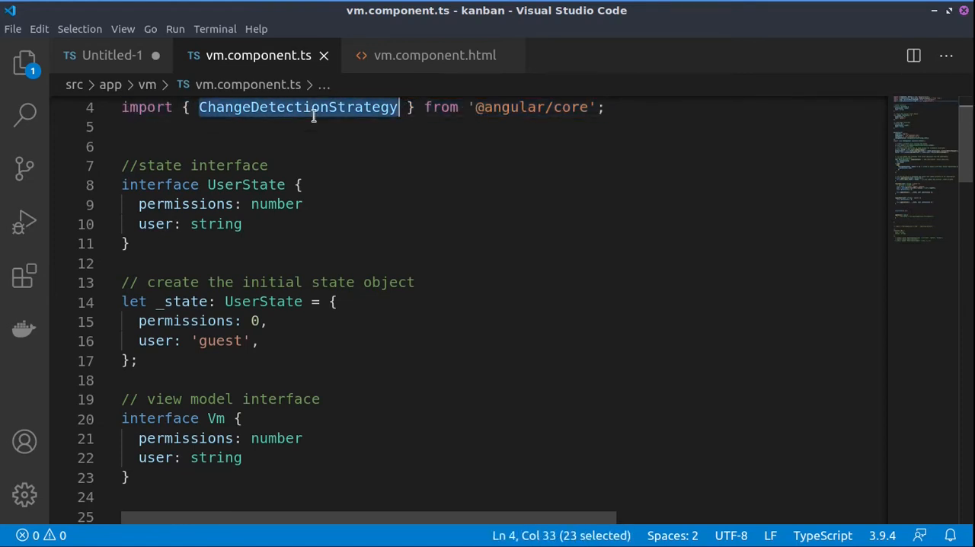
scroll(down, 3)
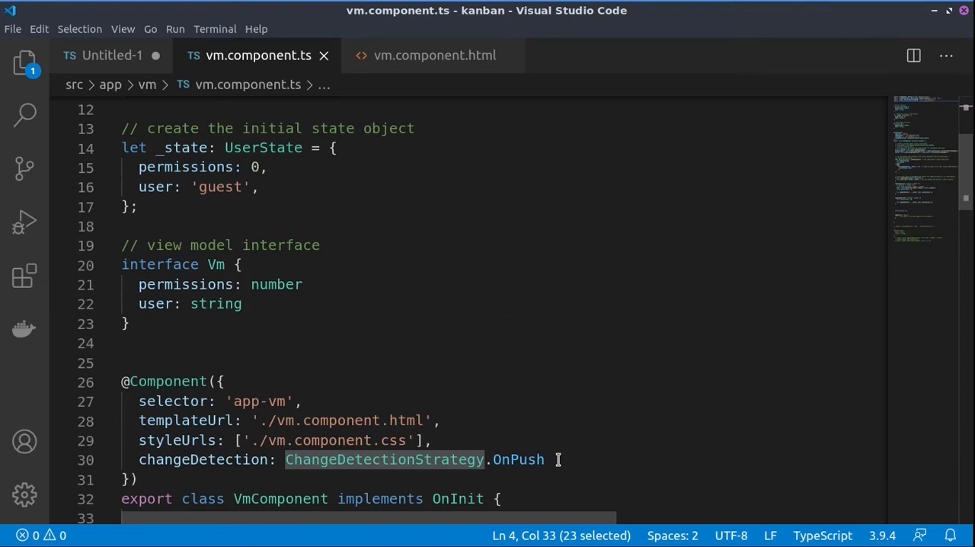
mouse_move(557, 466)
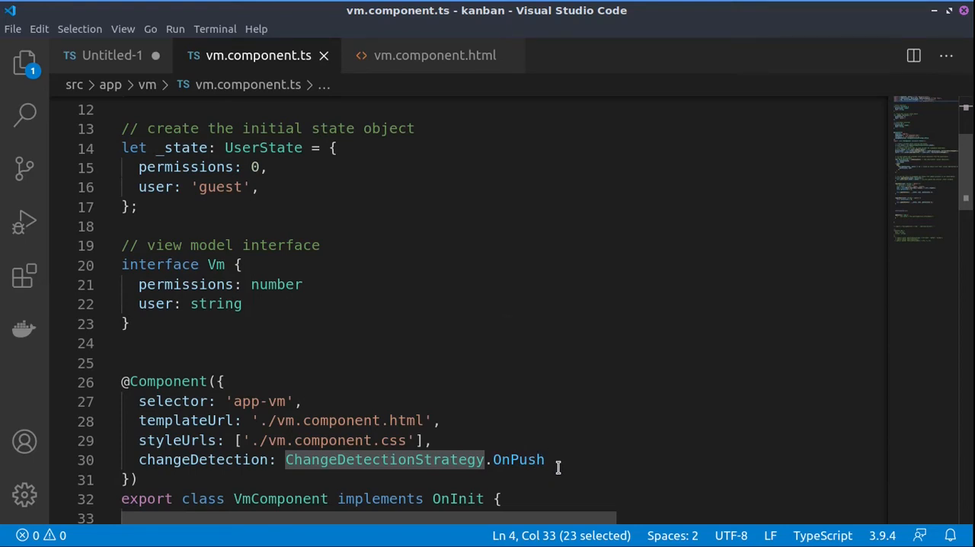
mouse_move(555, 448)
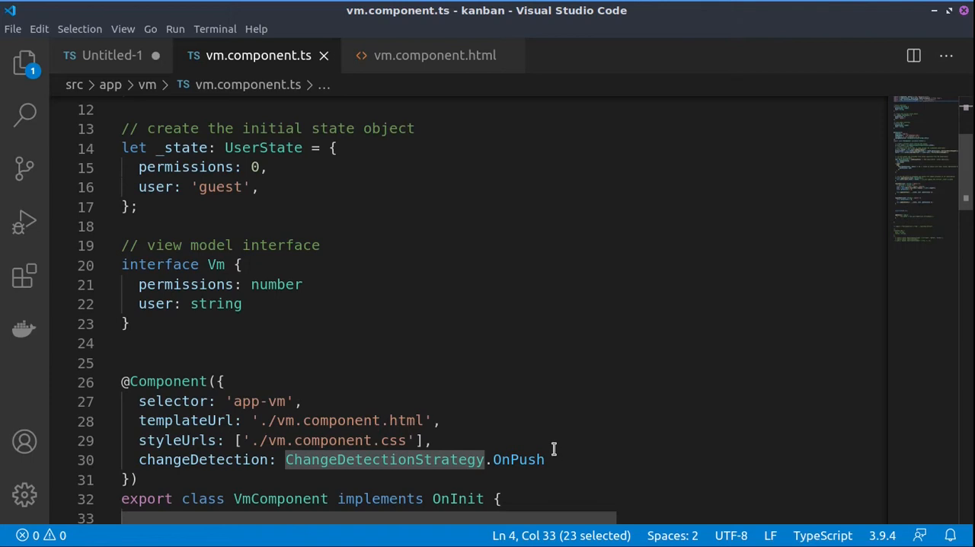
mouse_move(560, 436)
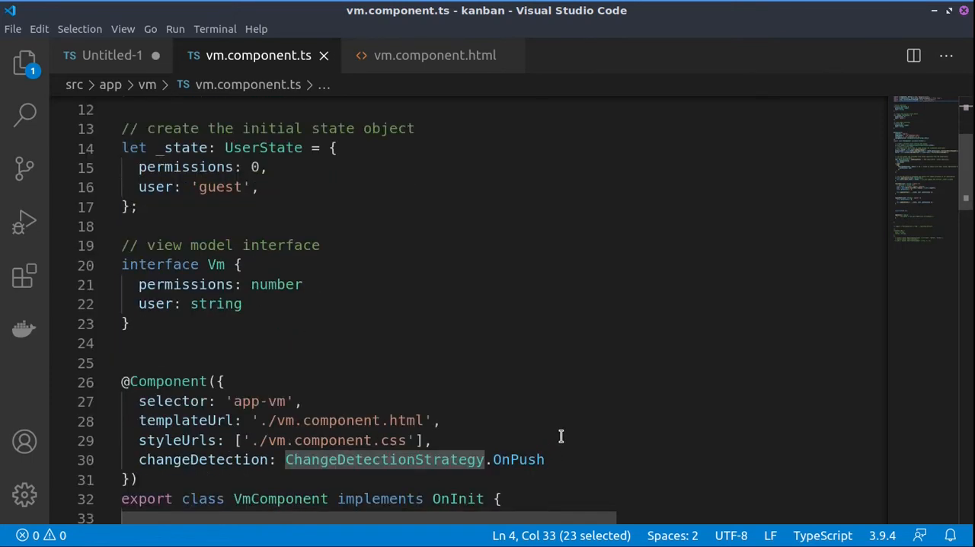
mouse_move(570, 491)
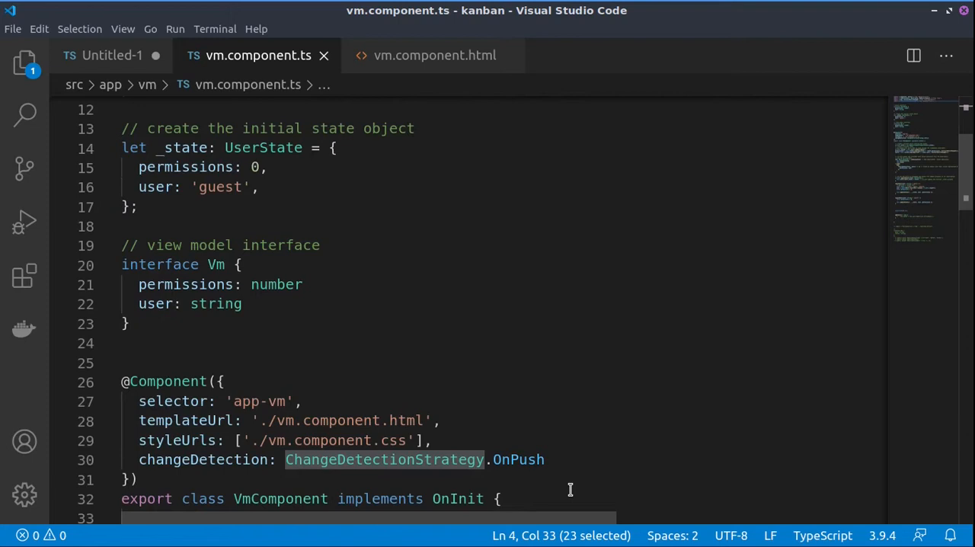
scroll(up, 3)
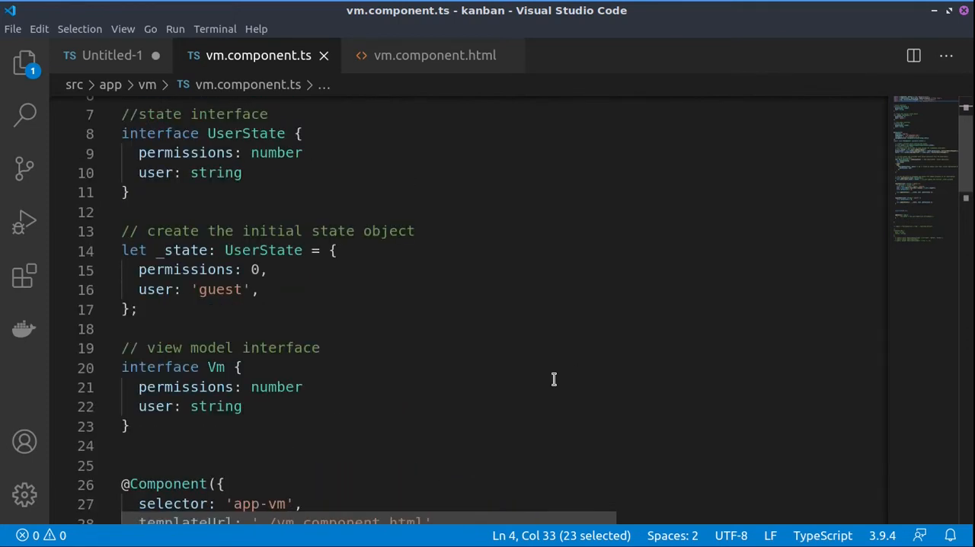
mouse_move(231, 231)
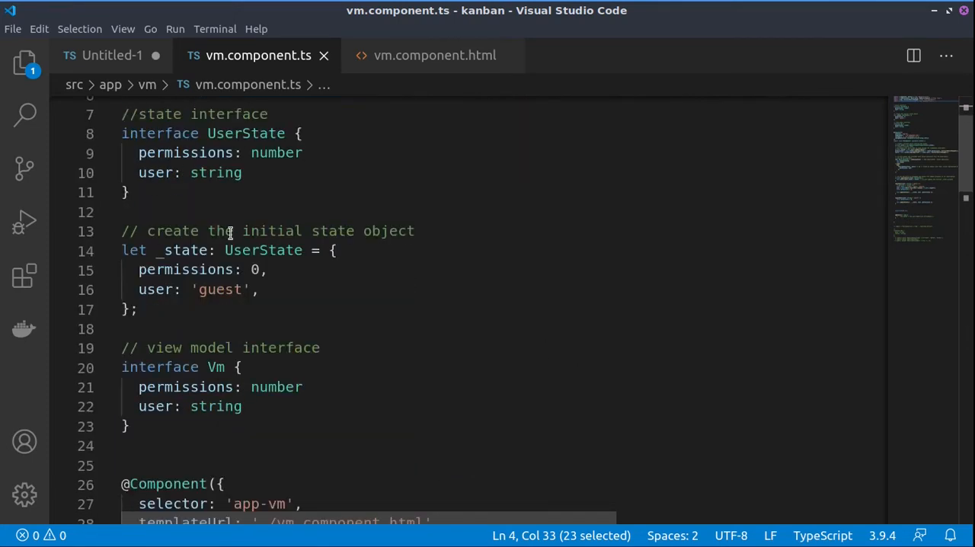
mouse_move(162, 145)
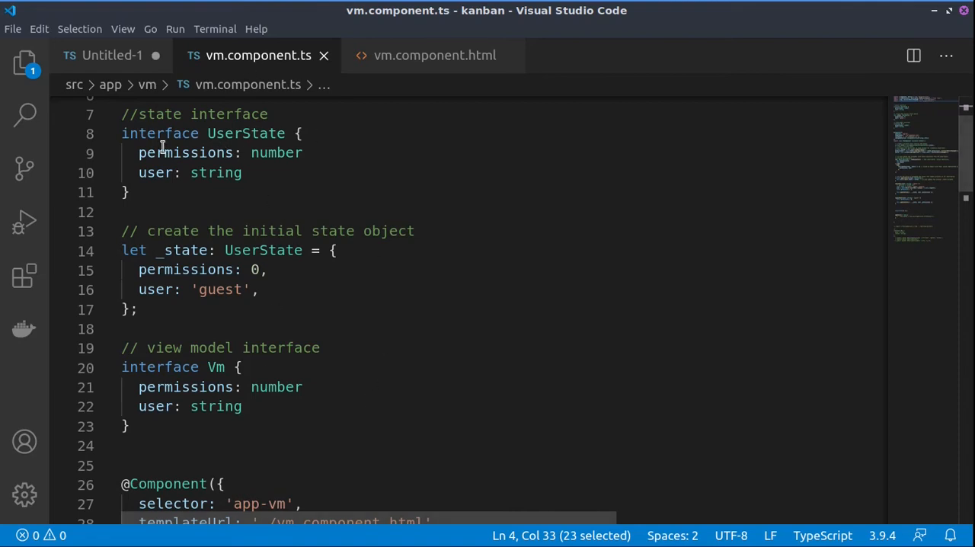
double_click(246, 134)
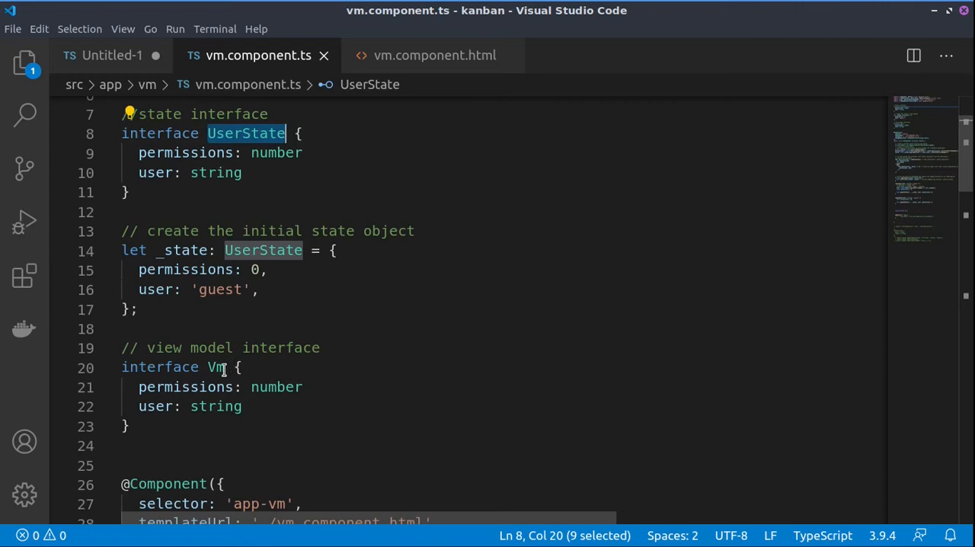
double_click(155, 172)
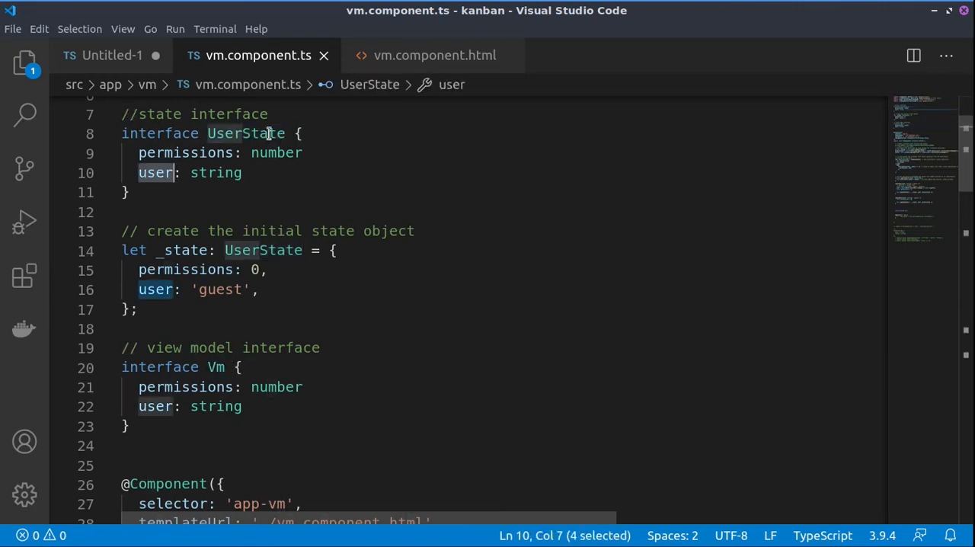
mouse_move(170, 157)
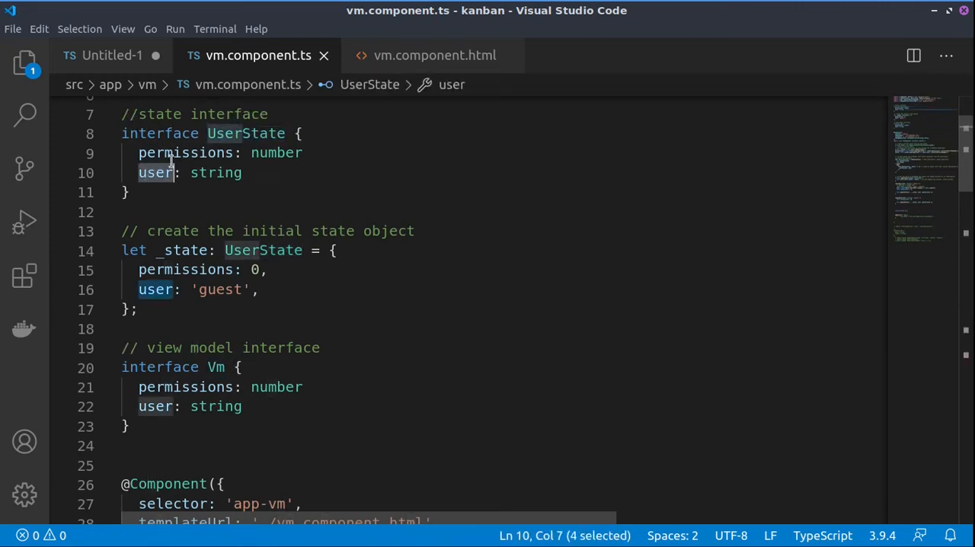
mouse_move(265, 158)
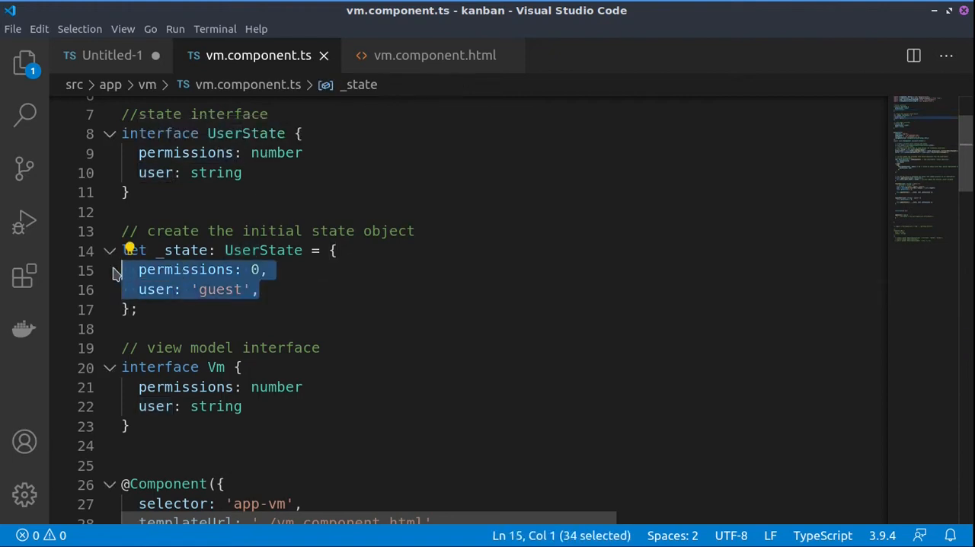
mouse_move(192, 297)
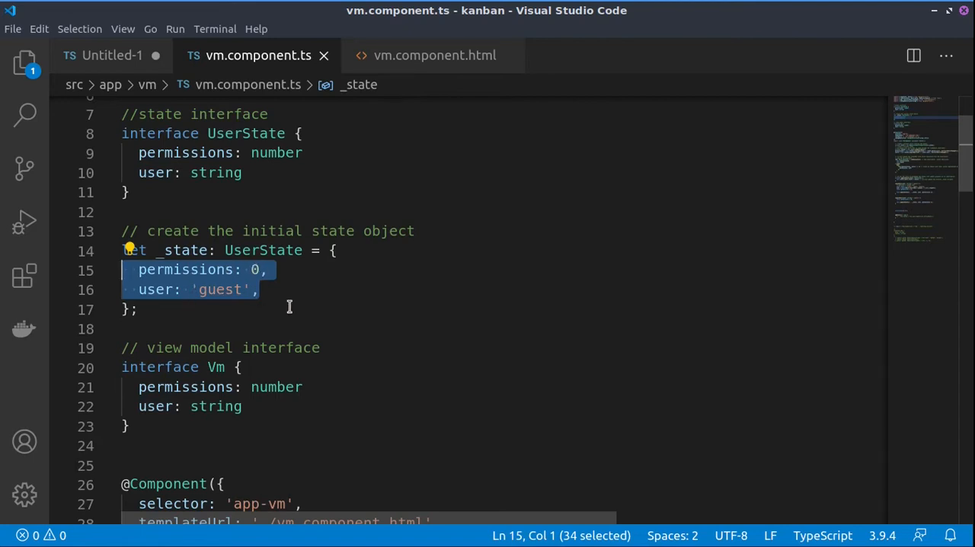
click(290, 289)
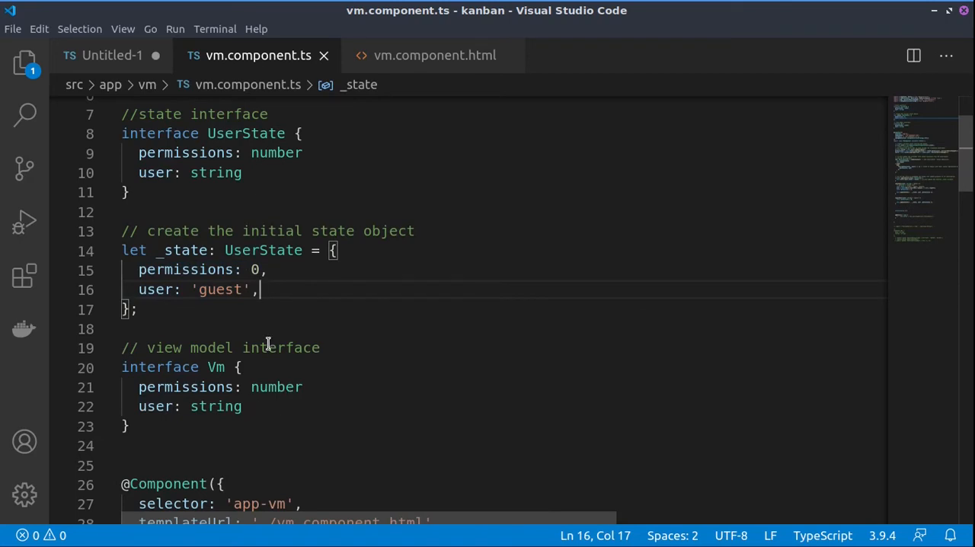
mouse_move(268, 400)
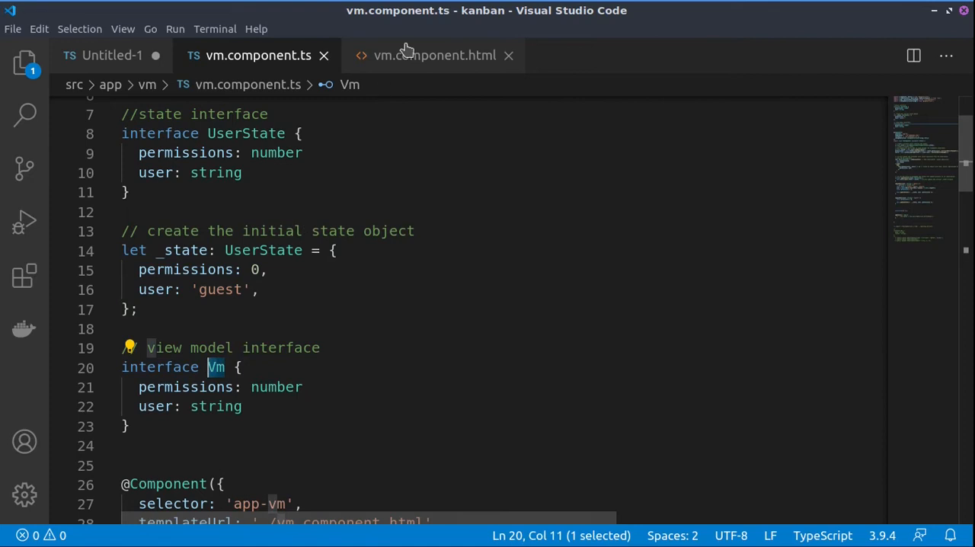
click(435, 55)
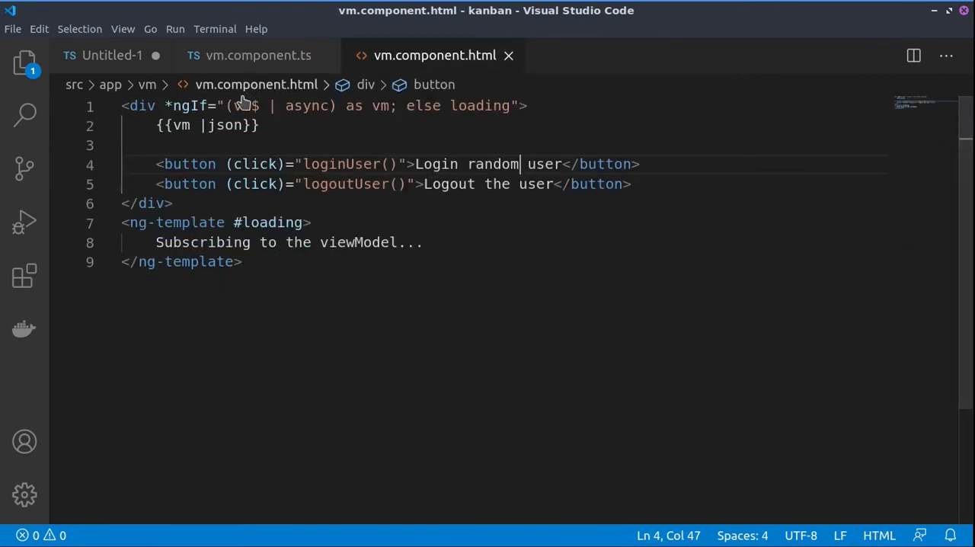
double_click(245, 107)
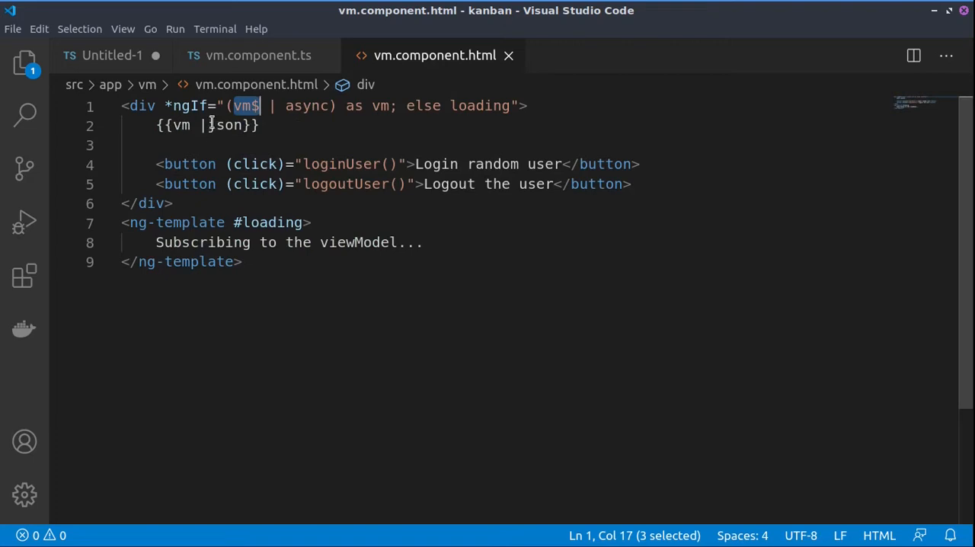
click(257, 55)
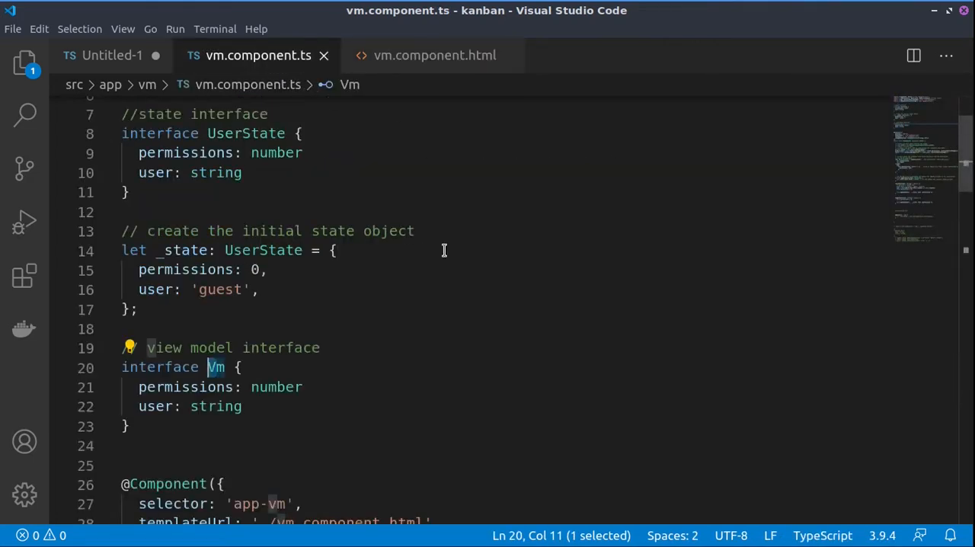
drag(139, 387, 242, 405)
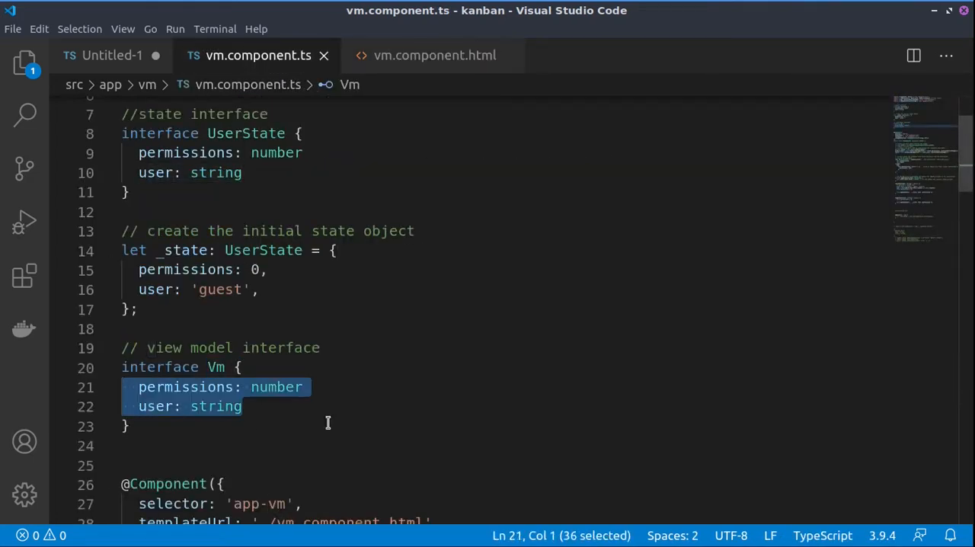
mouse_move(424, 396)
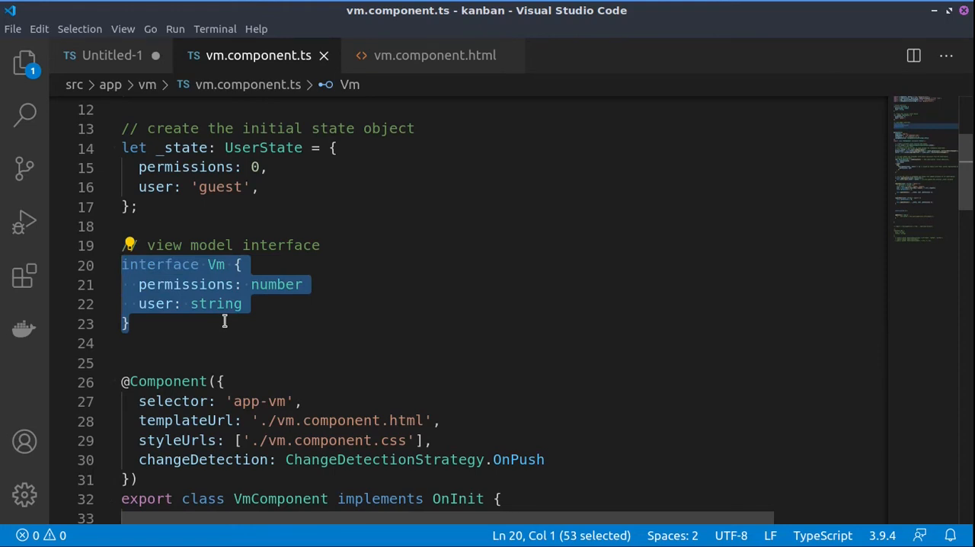
mouse_move(257, 323)
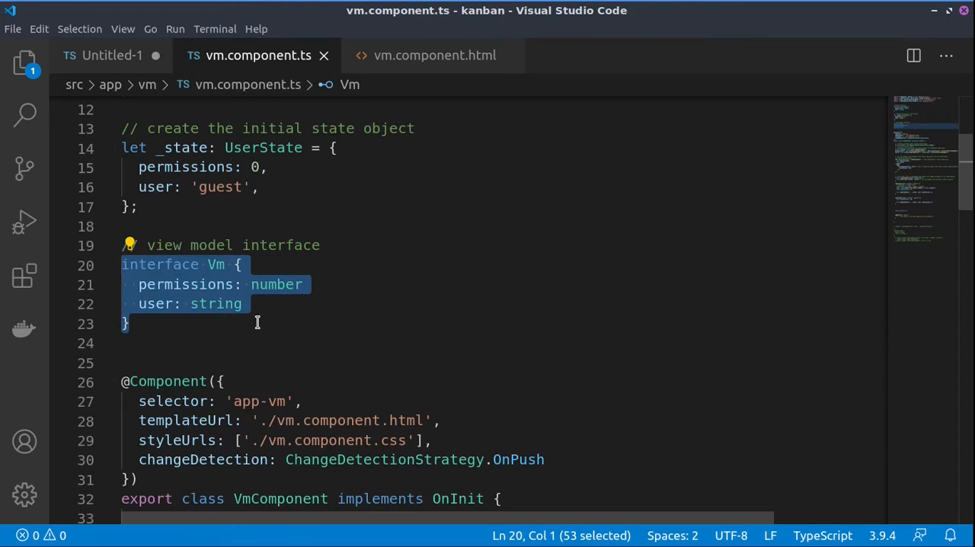
scroll(down, 3)
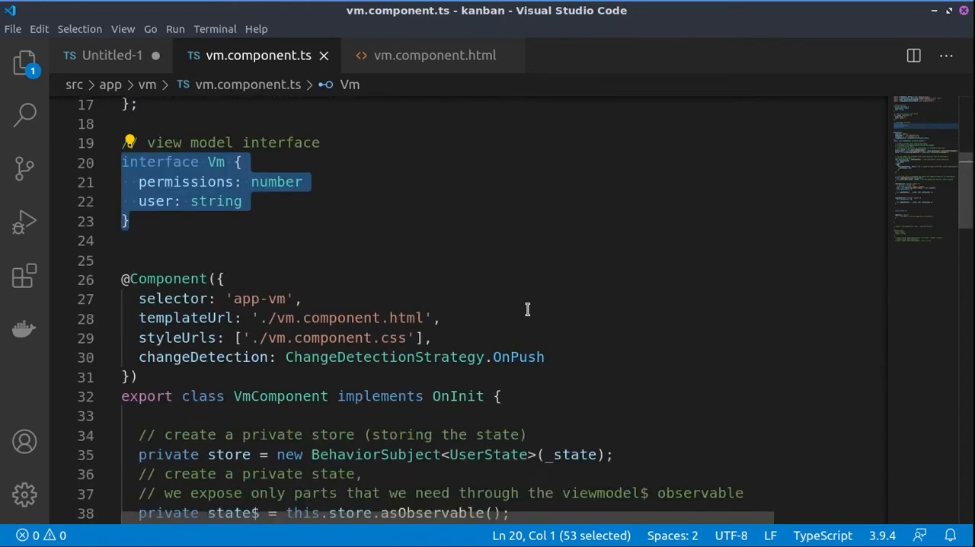
scroll(down, 3)
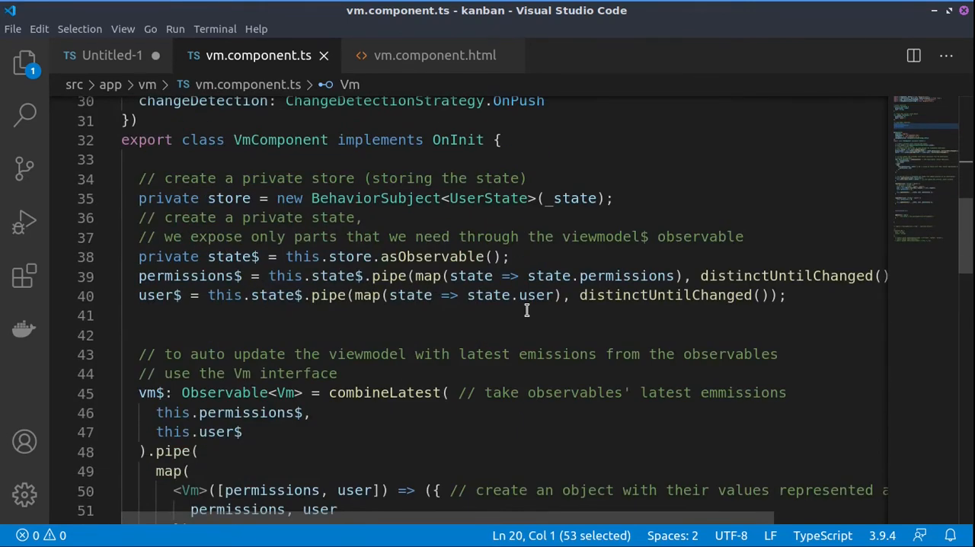
scroll(down, 3)
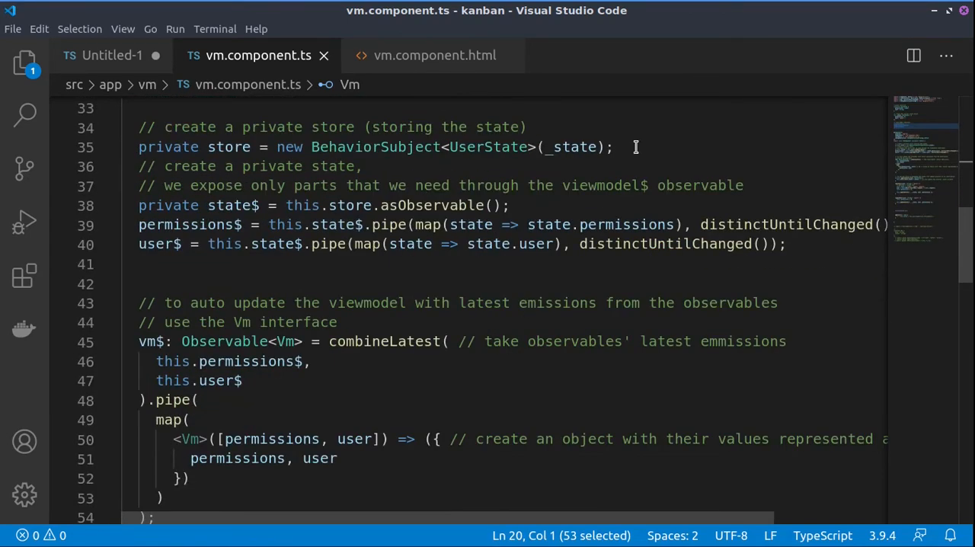
double_click(375, 146)
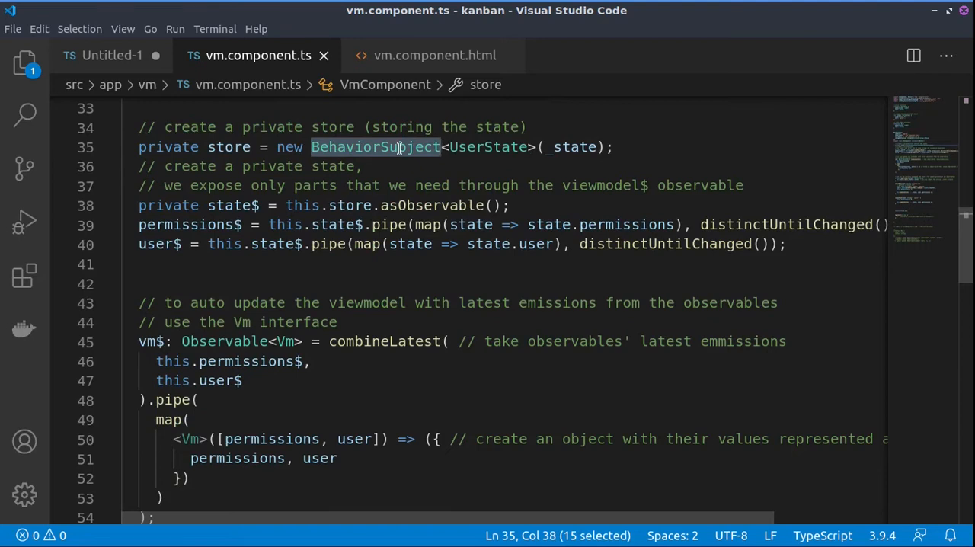
double_click(573, 146)
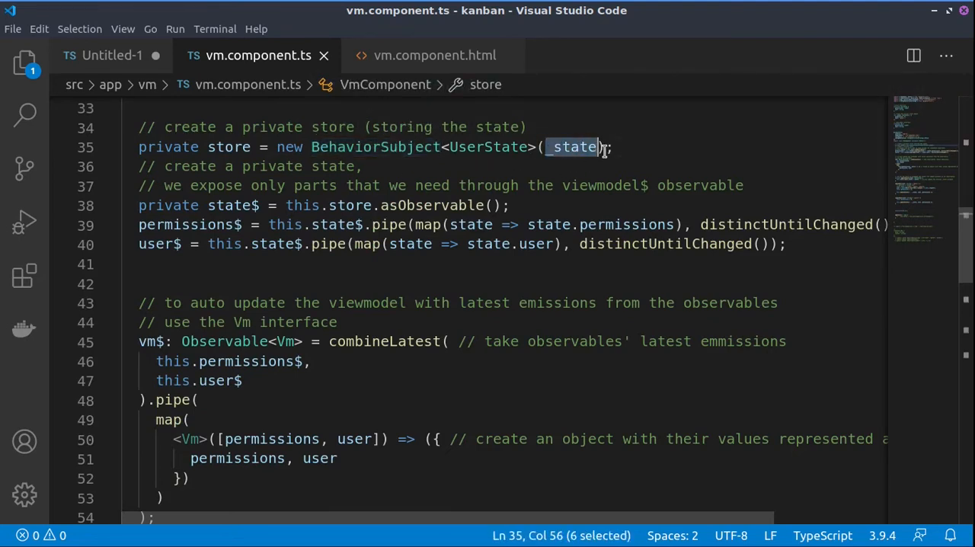
mouse_move(575, 146)
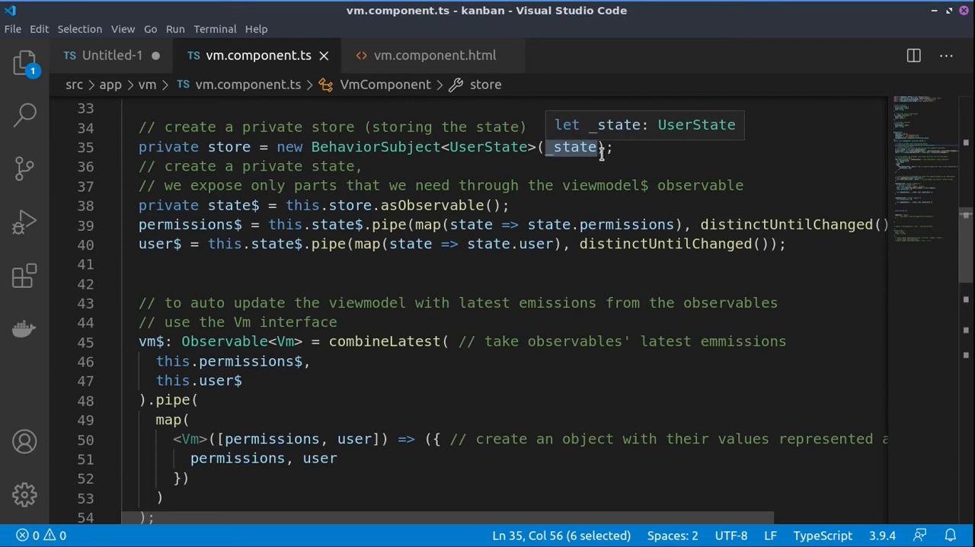
mouse_move(525, 205)
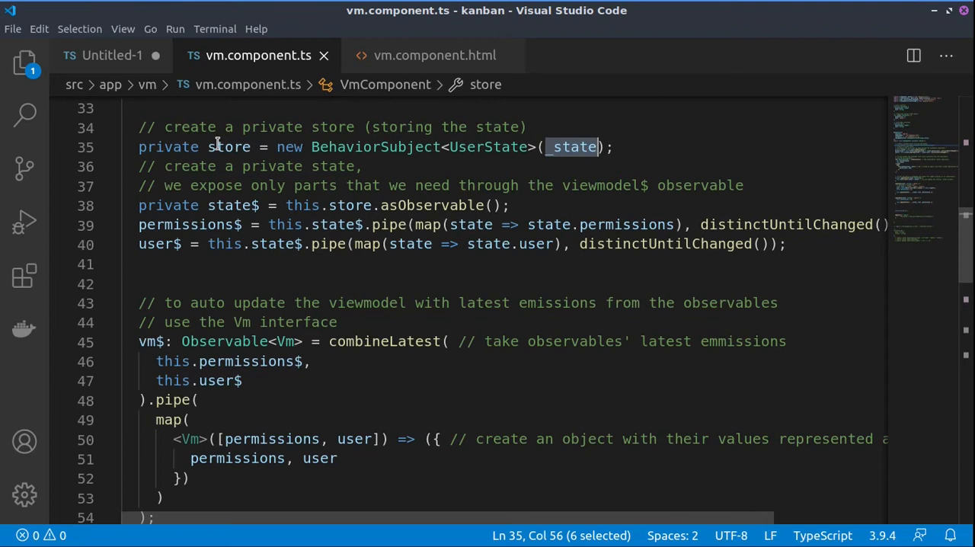
double_click(228, 146)
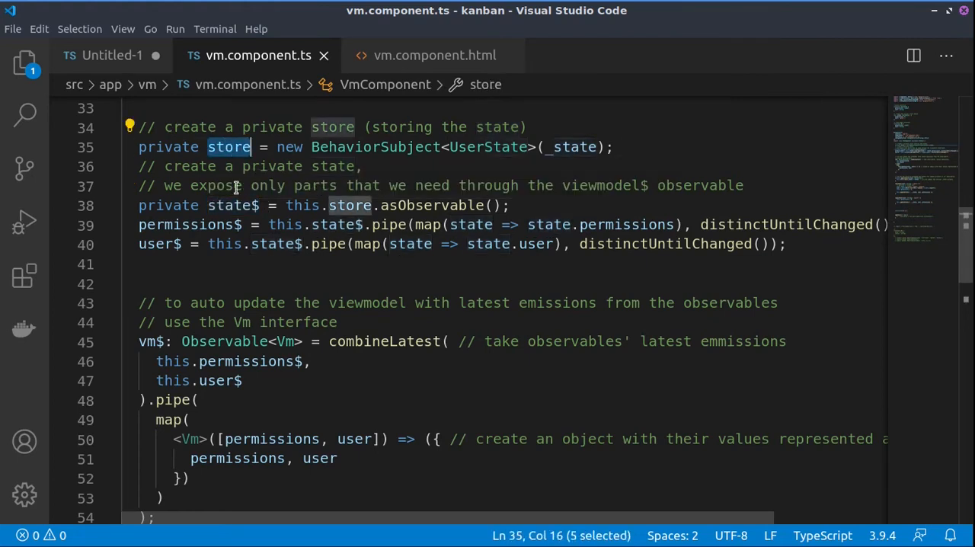
click(168, 147)
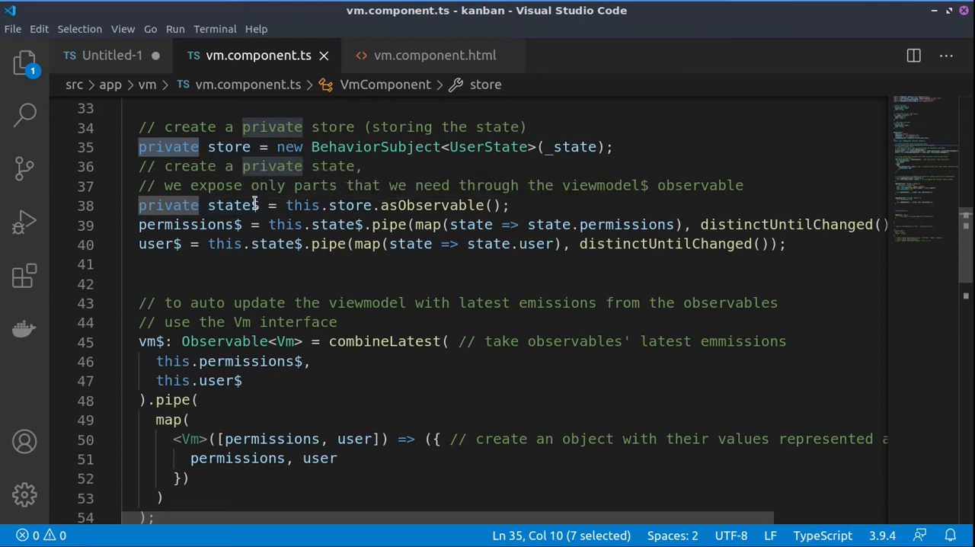
mouse_move(232, 204)
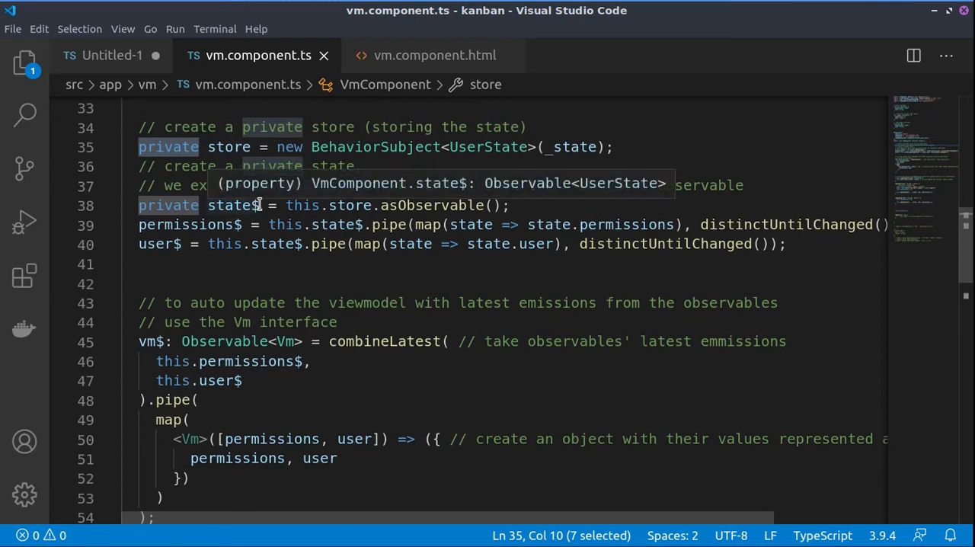
mouse_move(189, 224)
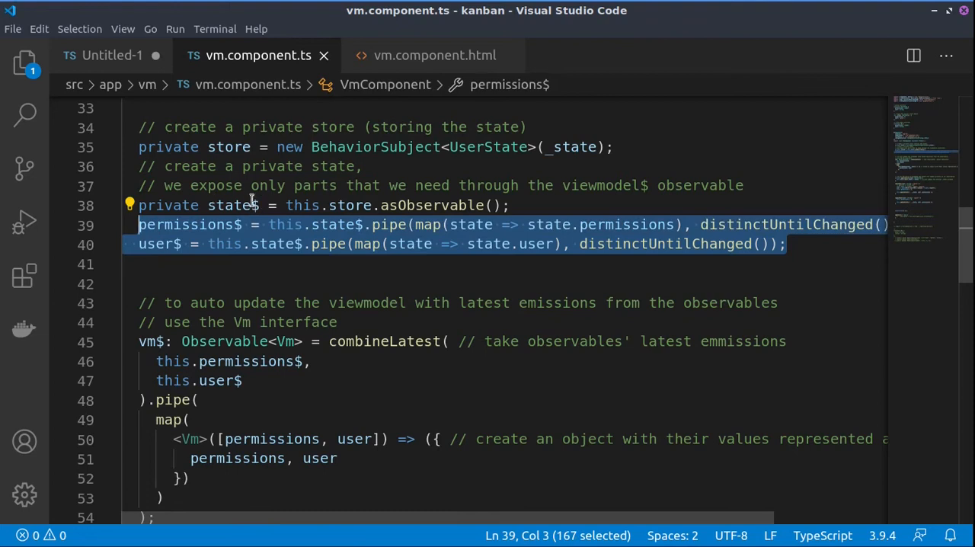
click(152, 264)
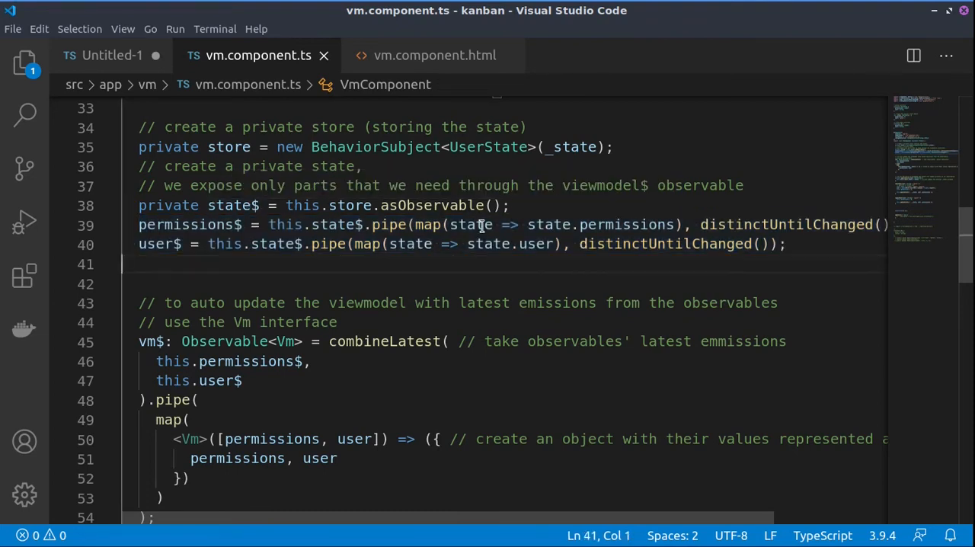
click(621, 224)
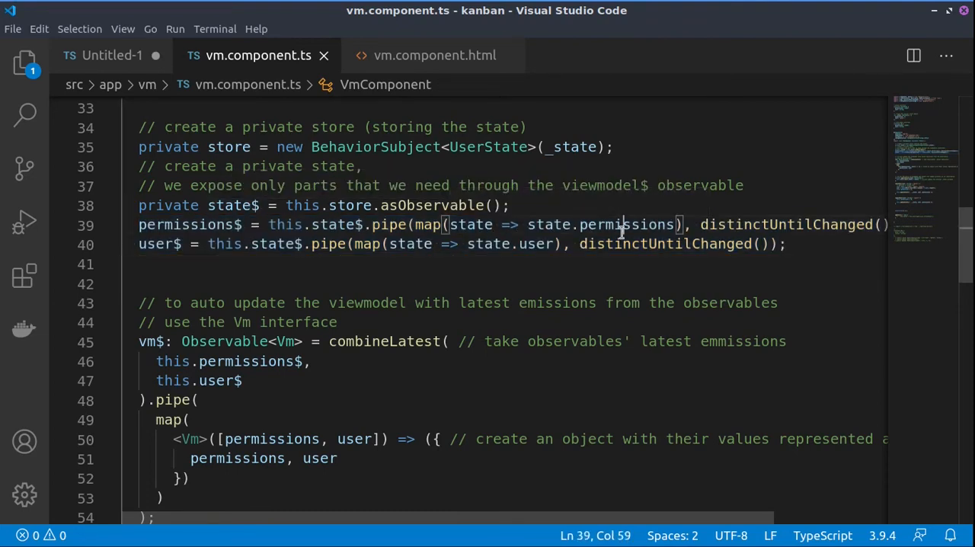
double_click(625, 224)
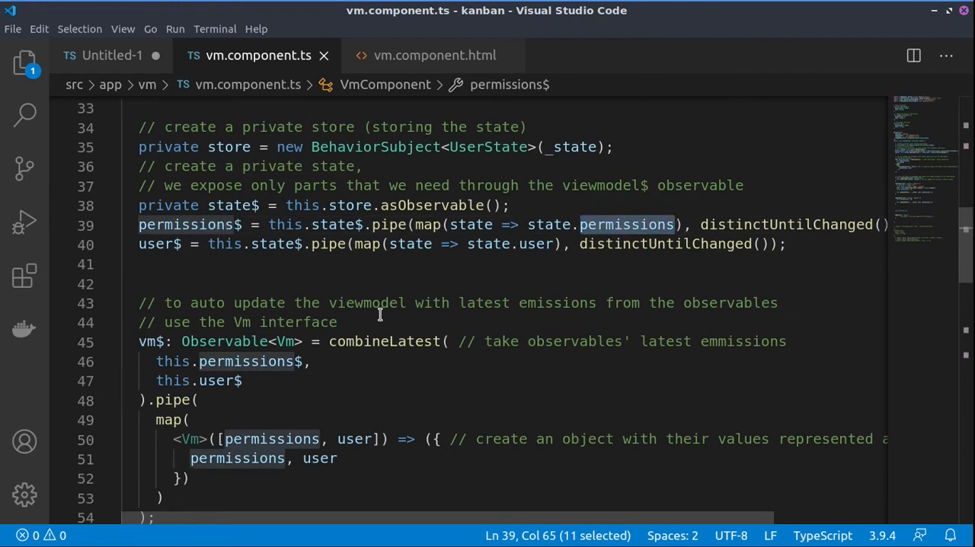
double_click(536, 244)
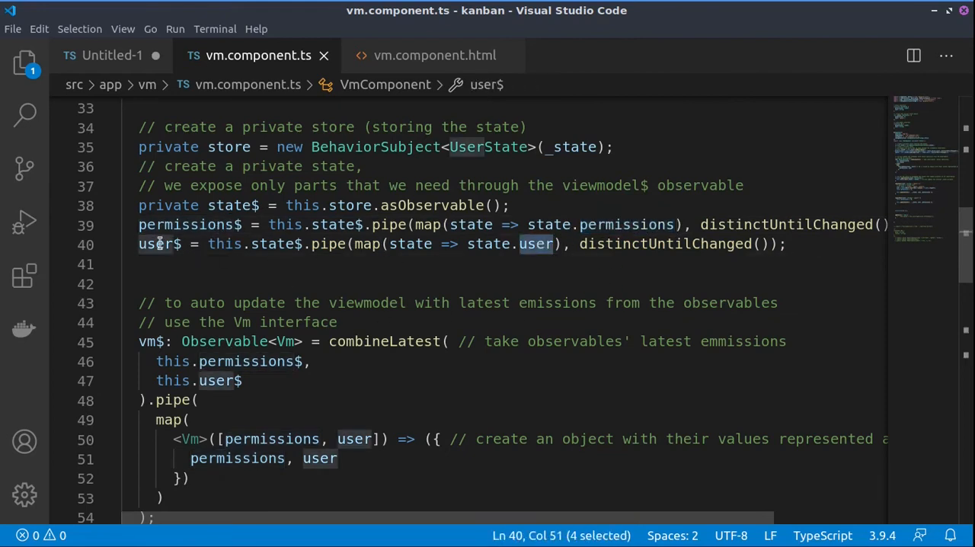
double_click(365, 244)
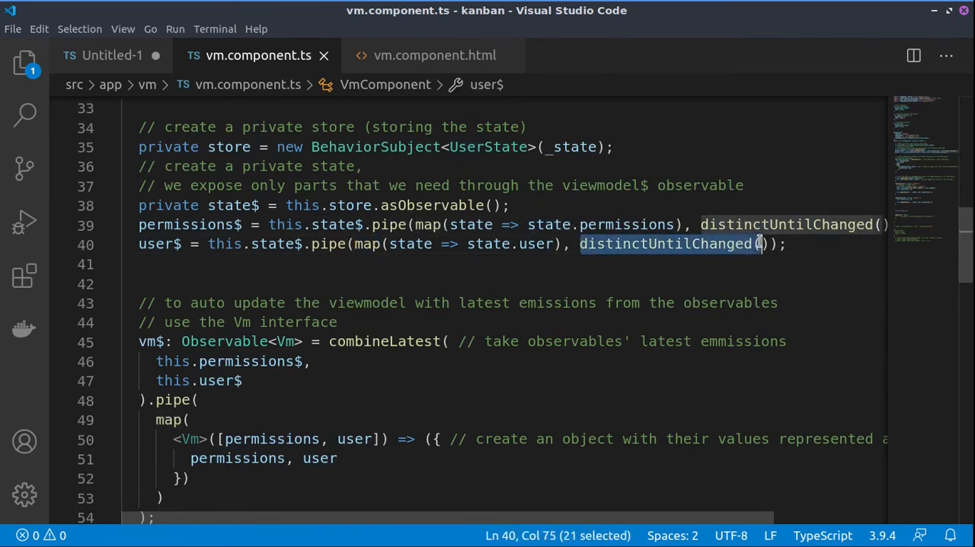
key(shift+right)
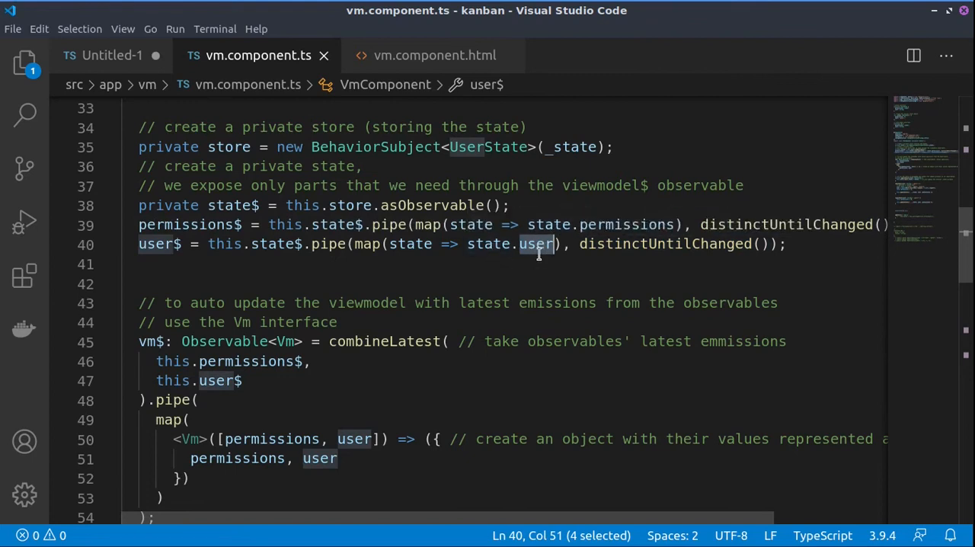
double_click(161, 244)
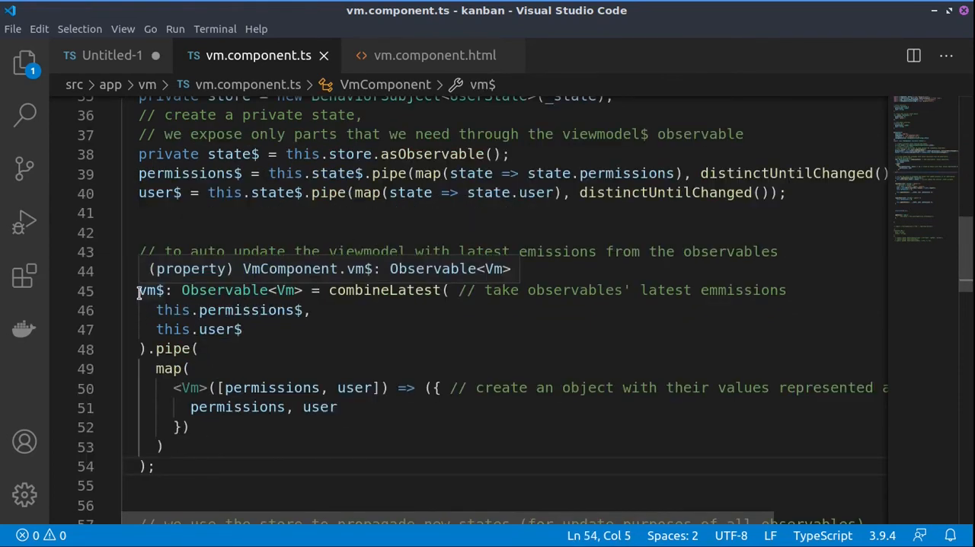
drag(137, 289, 154, 466)
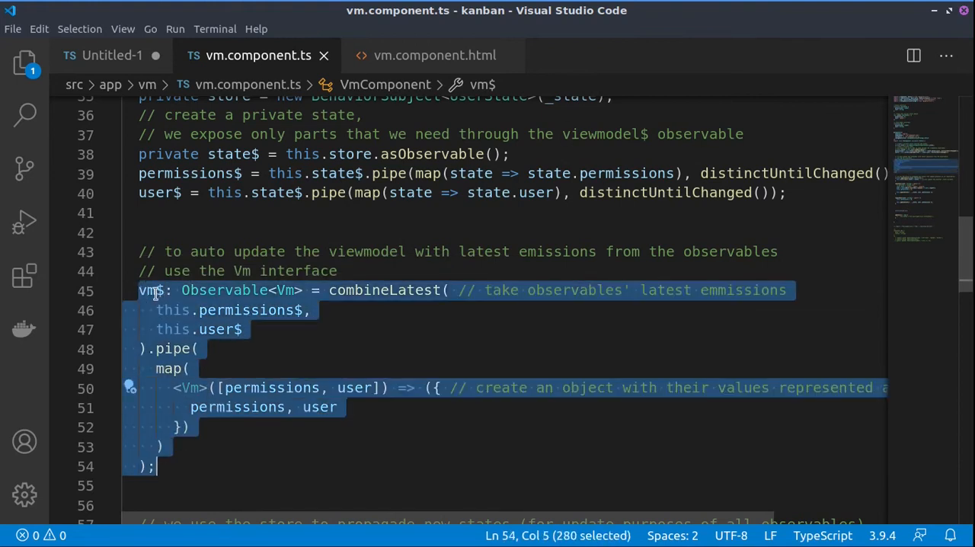
click(295, 337)
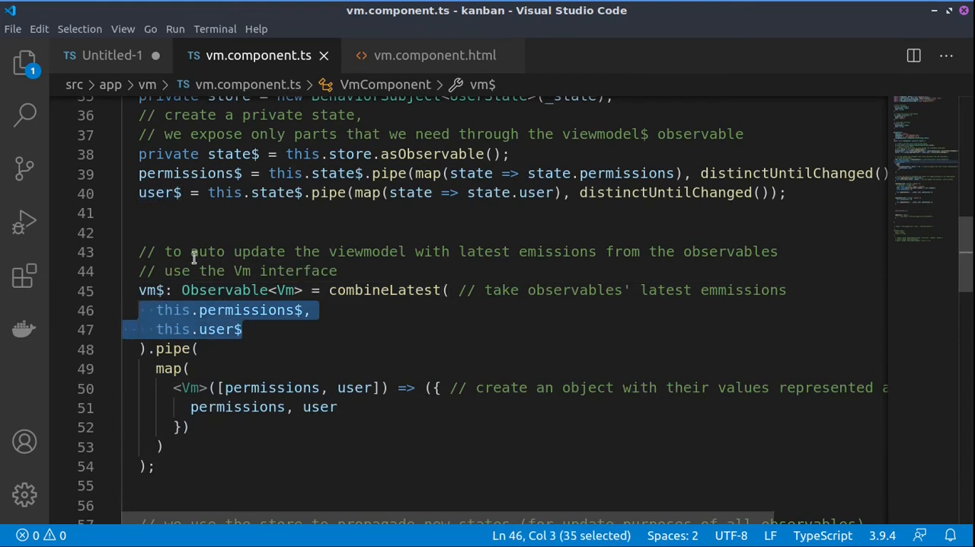
mouse_move(158, 192)
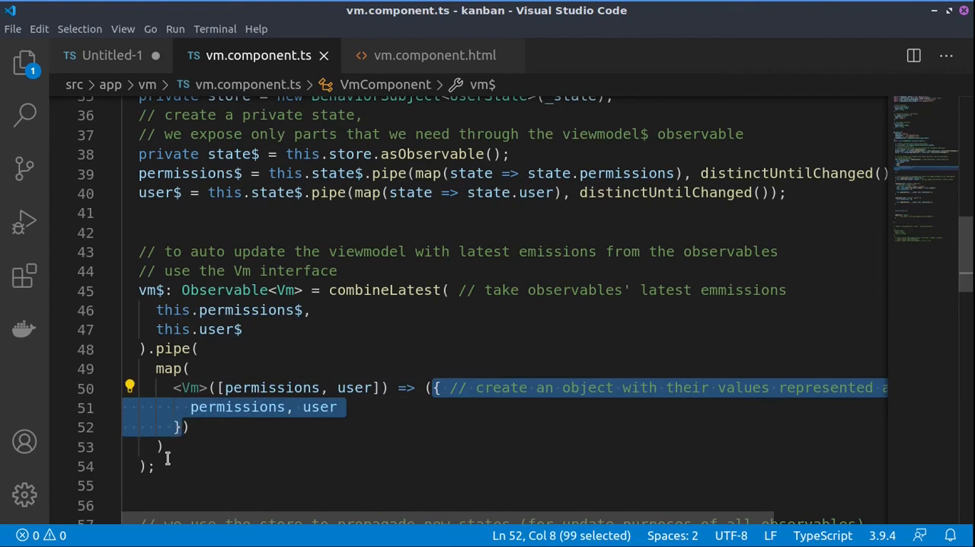
mouse_move(155, 290)
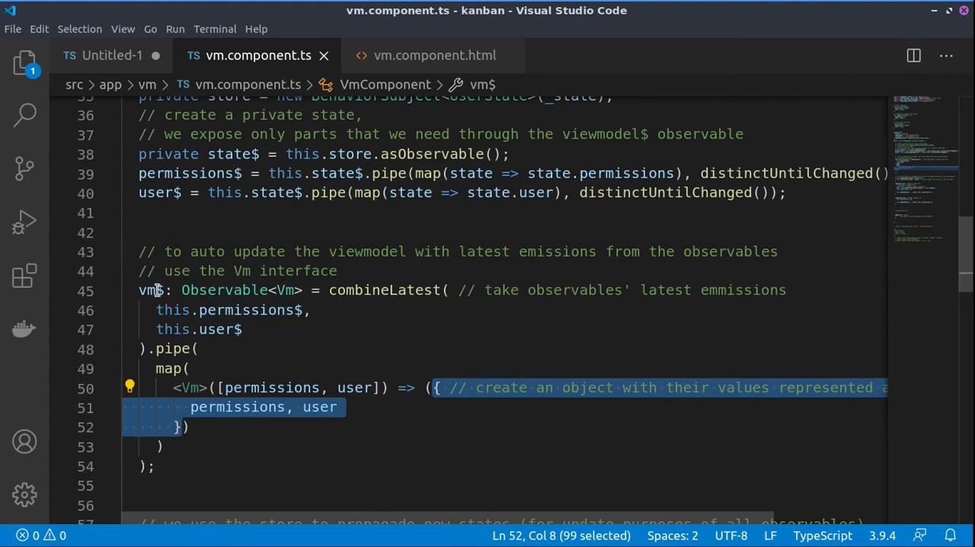
click(338, 406)
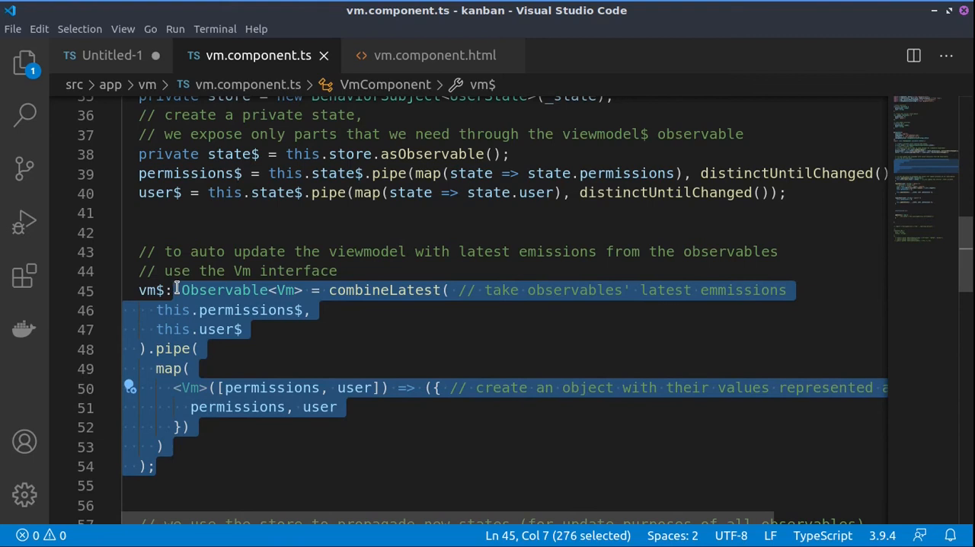
click(275, 357)
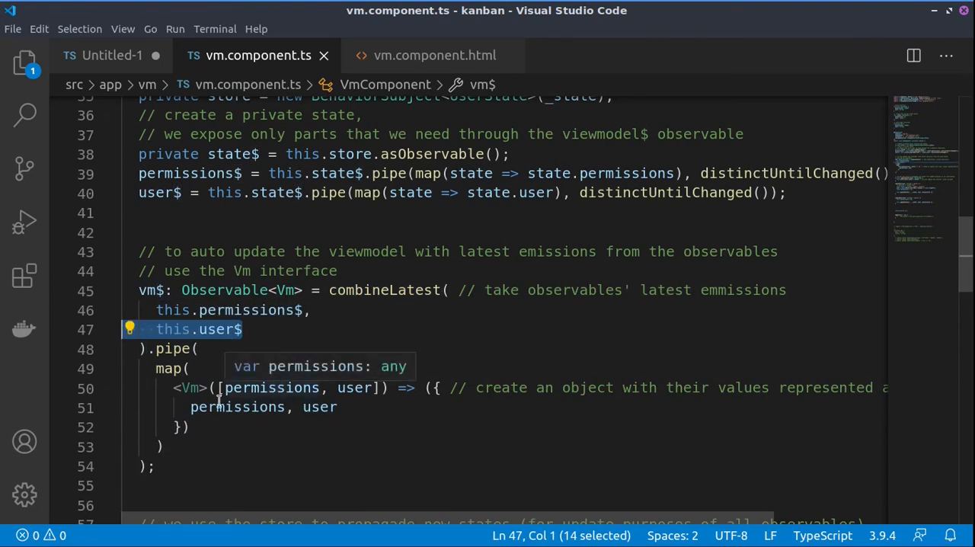
mouse_move(189, 399)
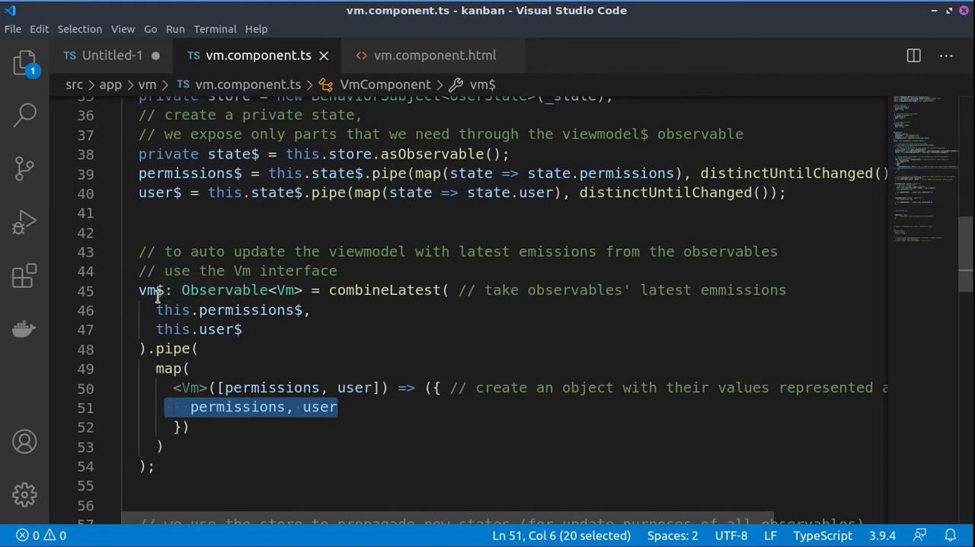
click(434, 55)
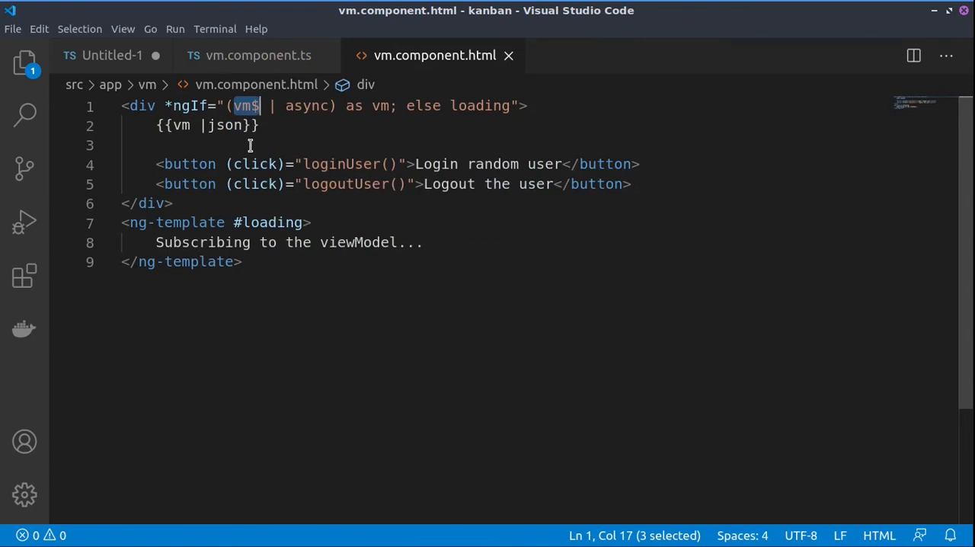
text(vm)
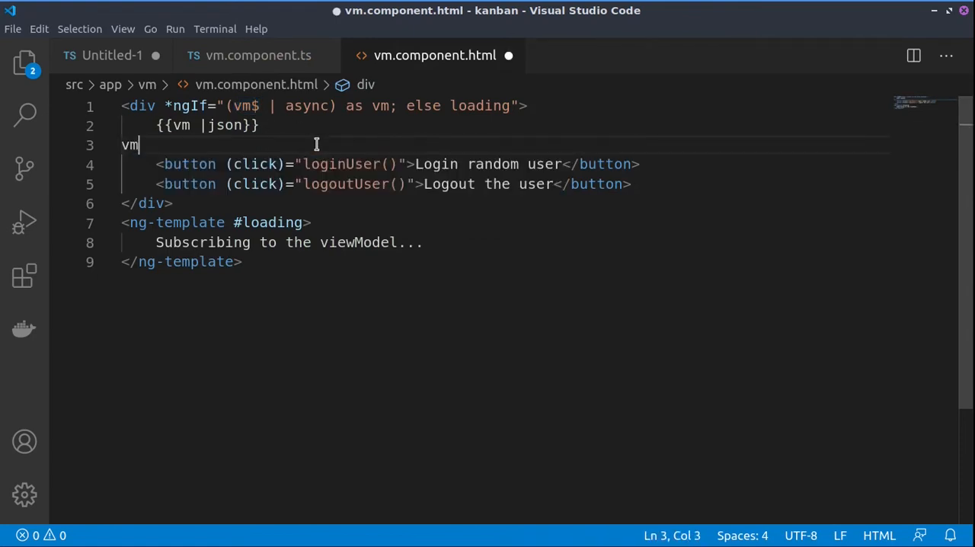
text(.use)
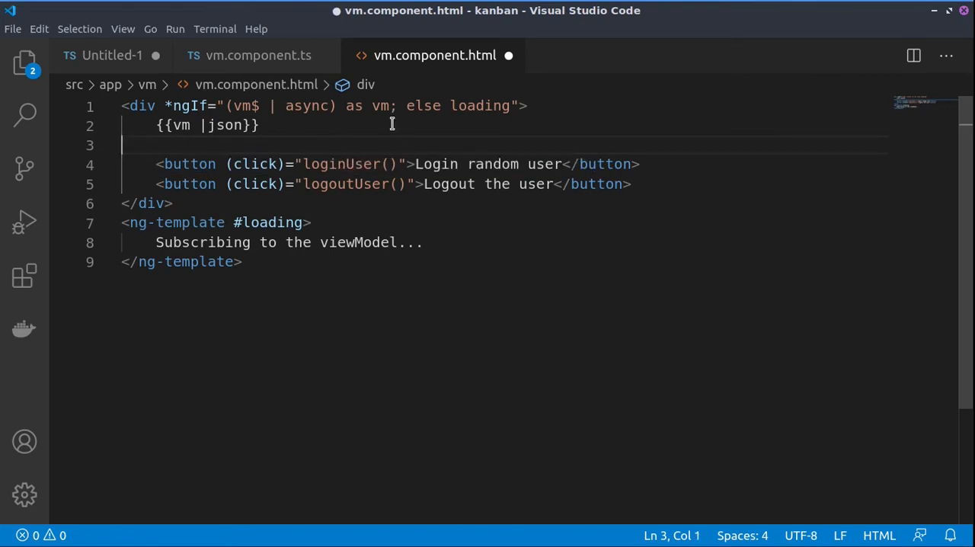
double_click(380, 105)
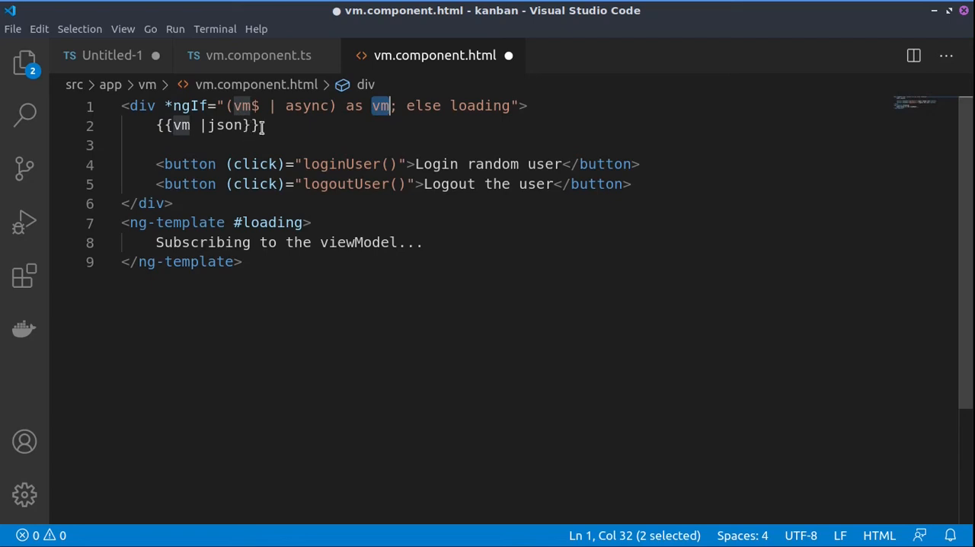
mouse_move(384, 122)
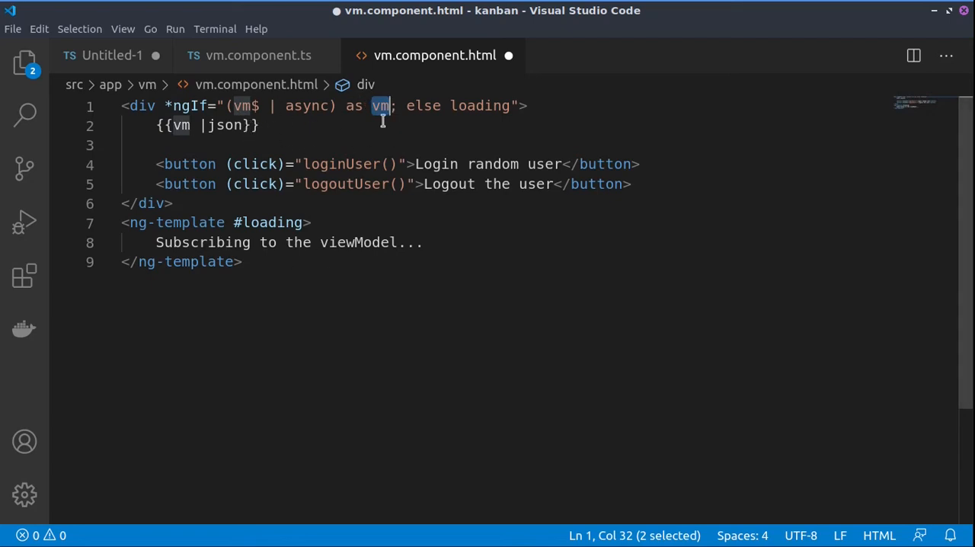
click(258, 55)
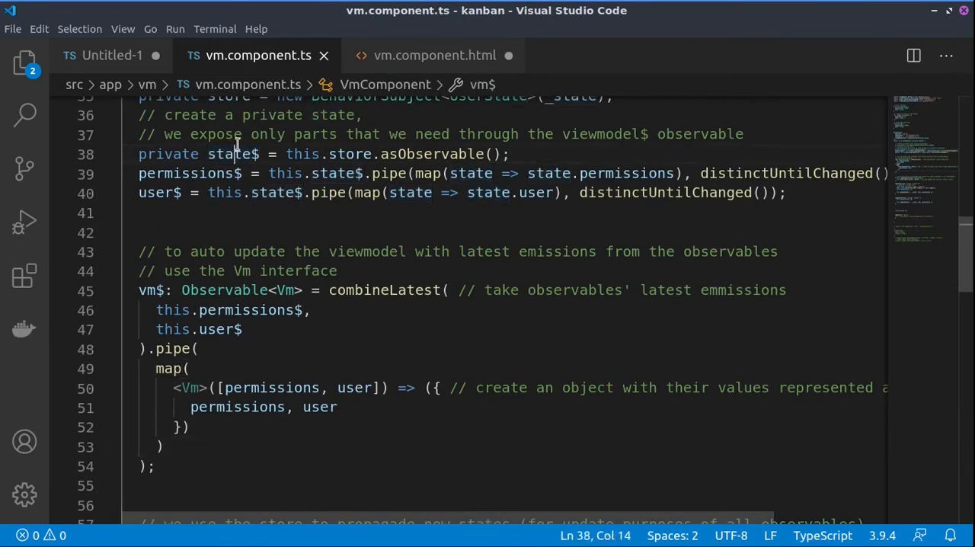
Step: Select the state$ property and reveal updateState pushing new state through store.next
double_click(228, 154)
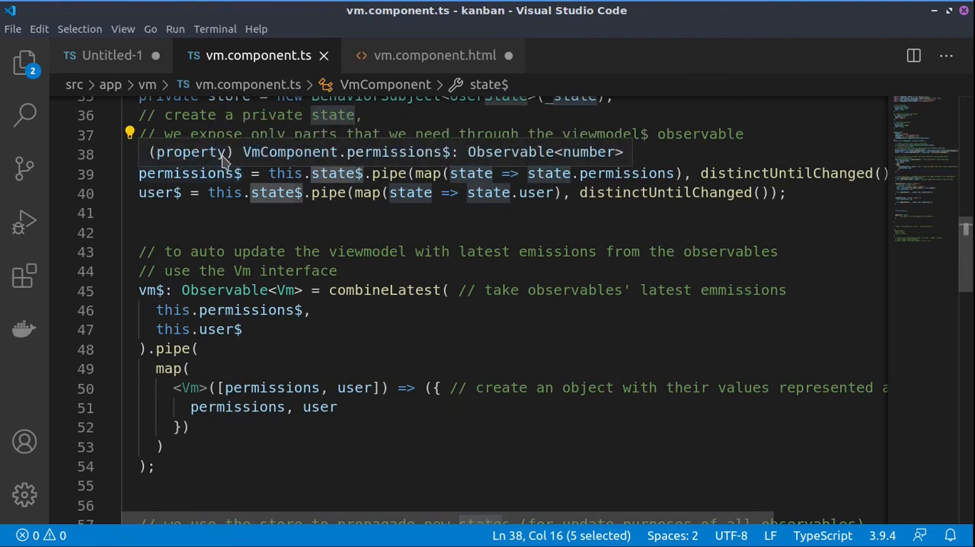
scroll(down, 3)
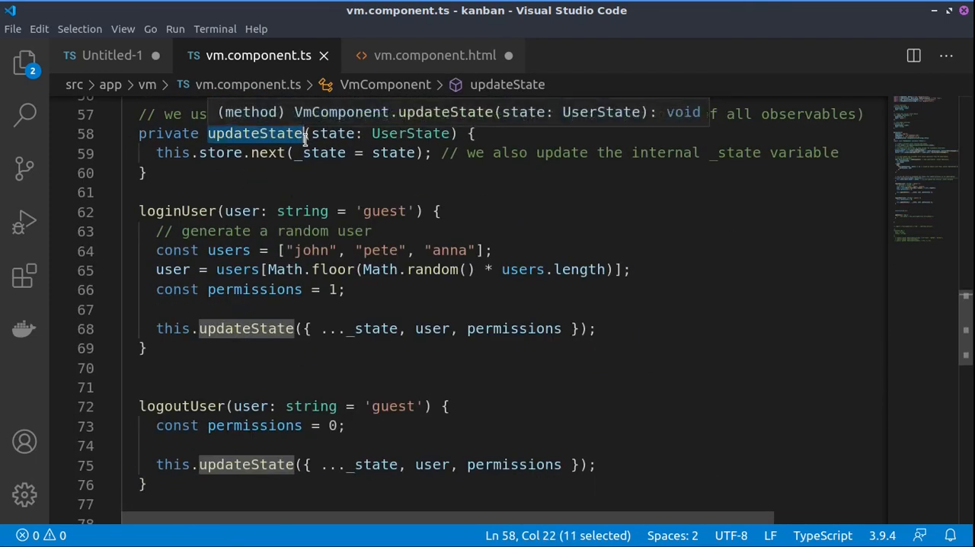
mouse_move(524, 99)
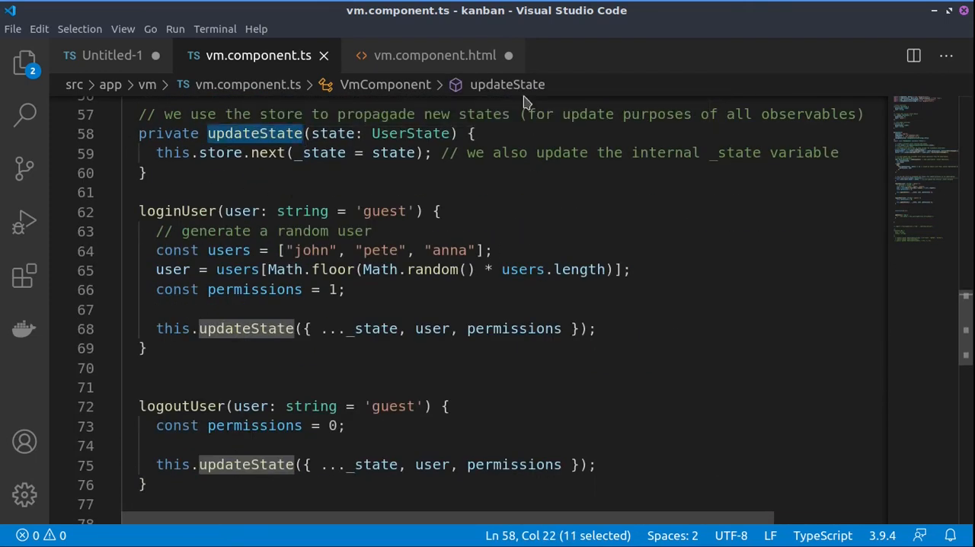
mouse_move(234, 181)
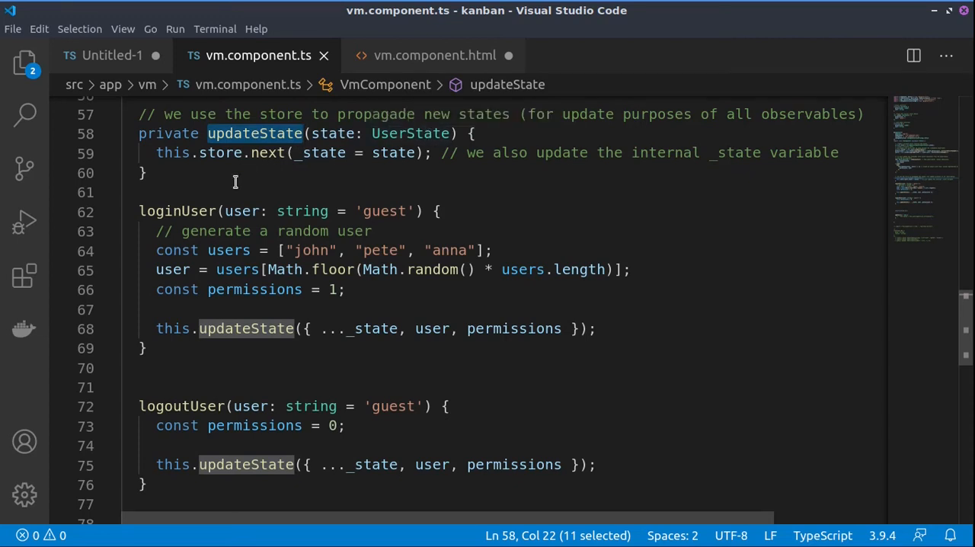
mouse_move(263, 152)
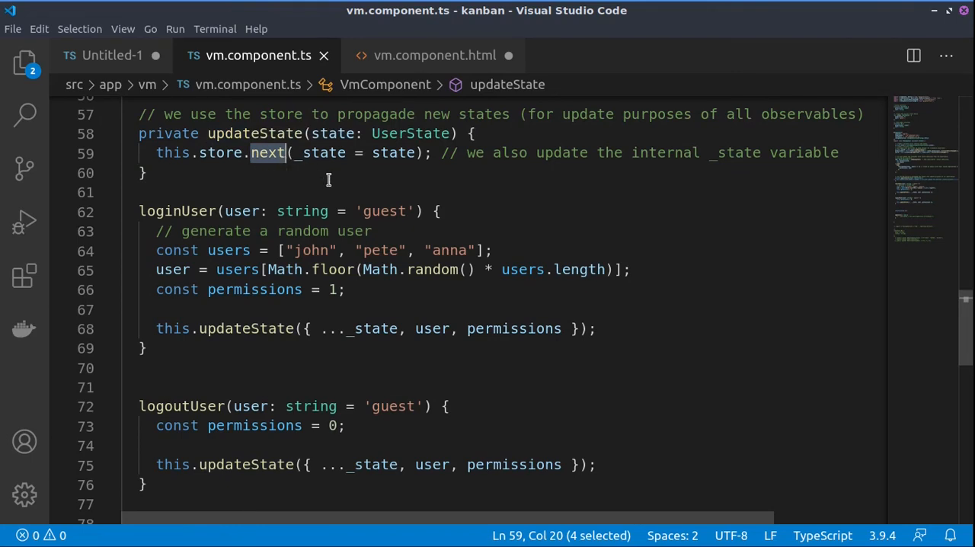
mouse_move(347, 122)
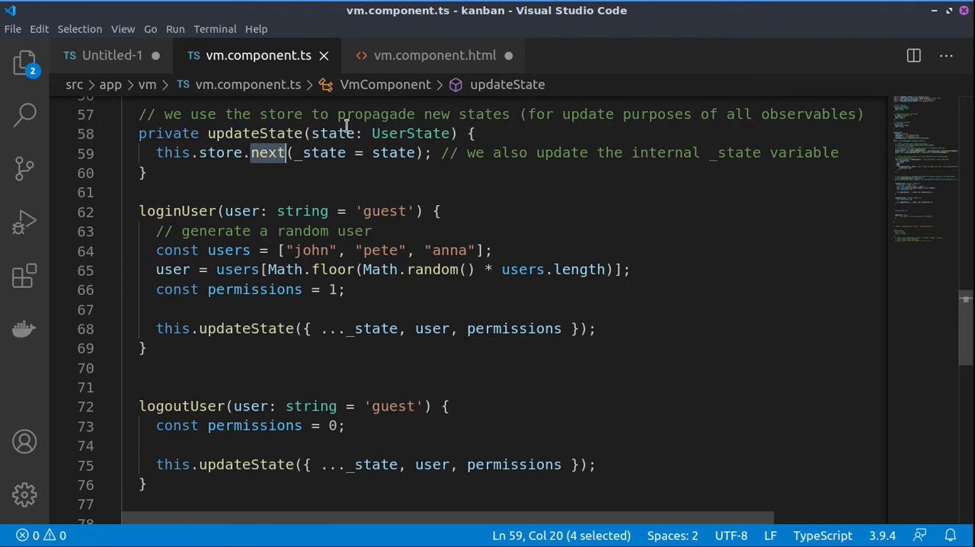
mouse_move(265, 168)
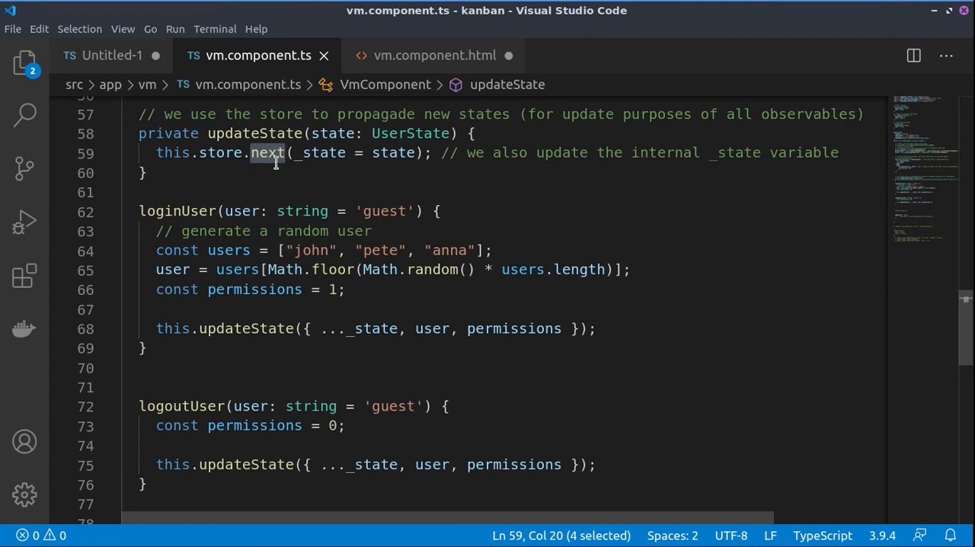
mouse_move(265, 152)
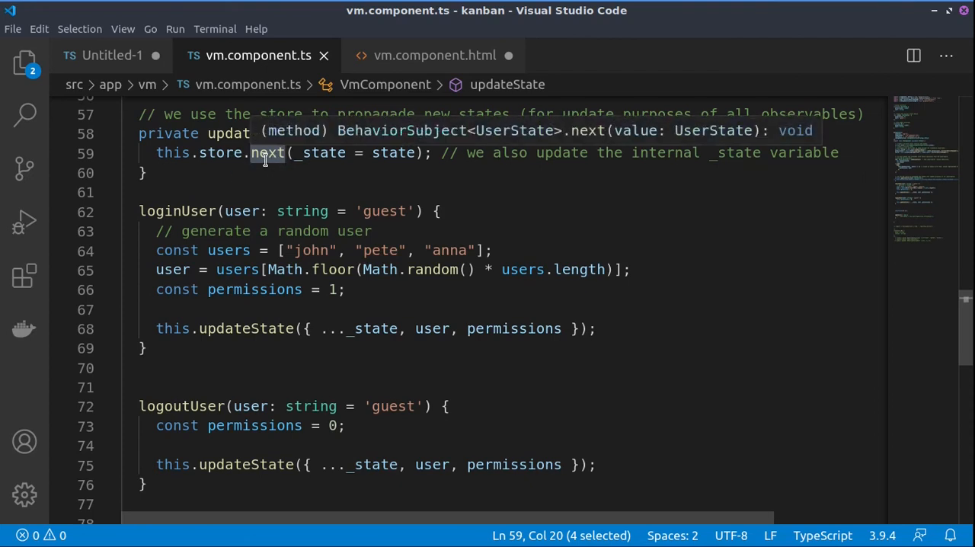
mouse_move(274, 168)
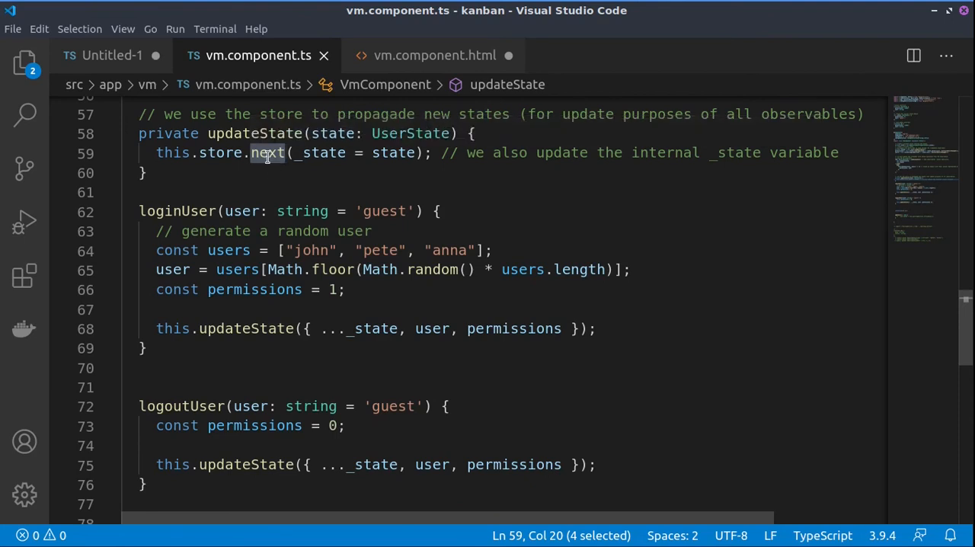
mouse_move(267, 153)
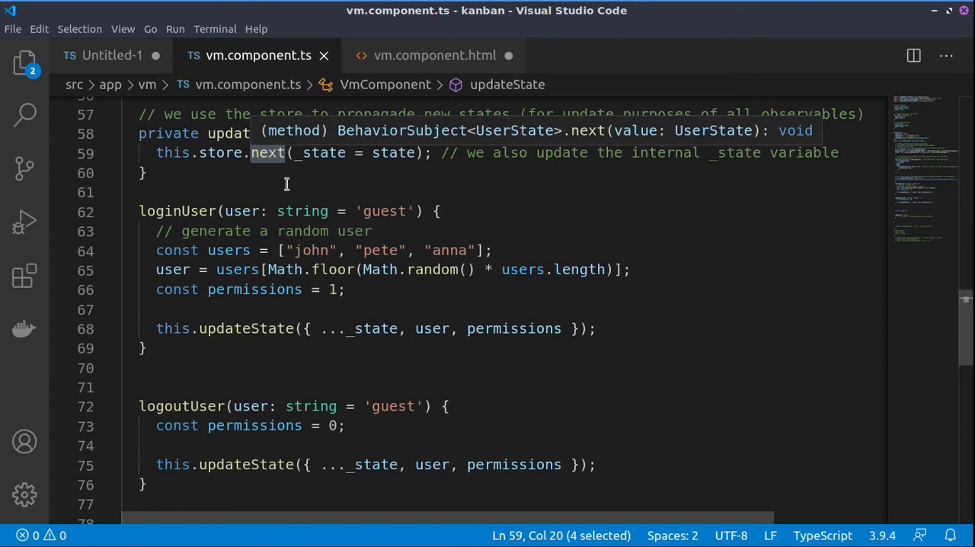
Step: Glance at the vm.component.html template and return to vm.component.ts
click(435, 54)
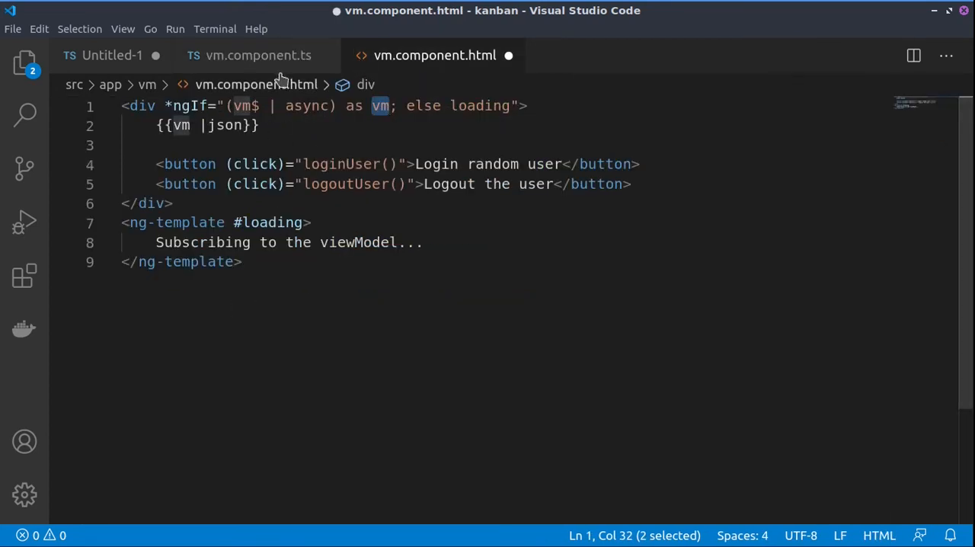
click(251, 55)
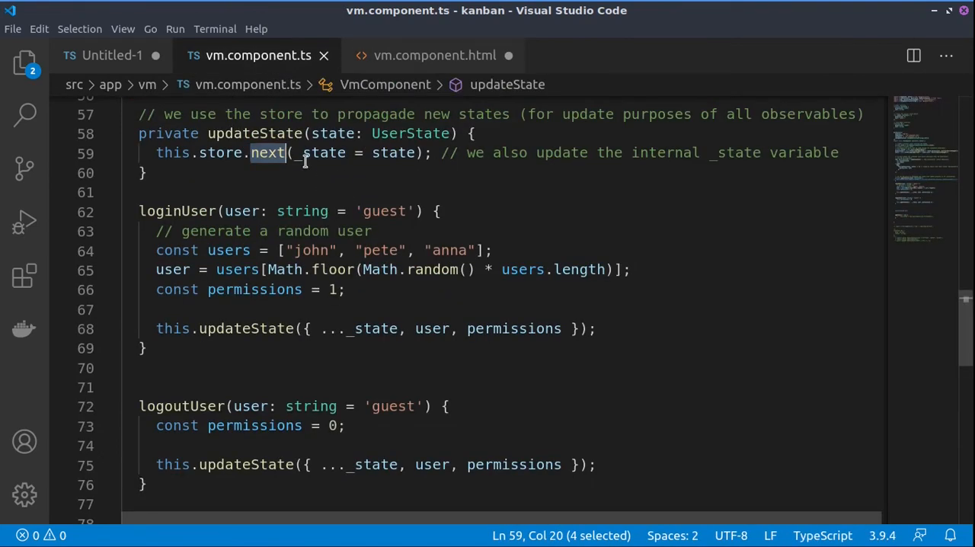
drag(297, 153, 419, 152)
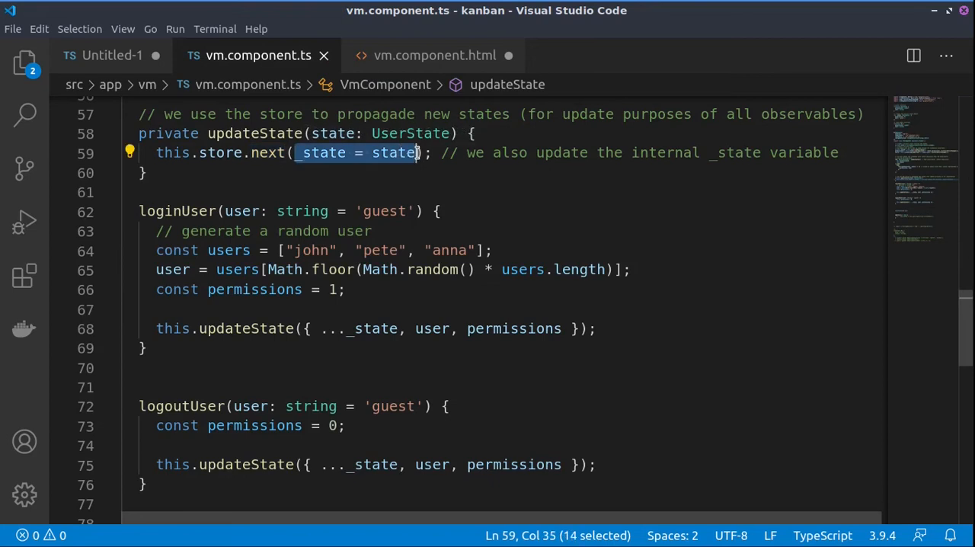
scroll(up, 3)
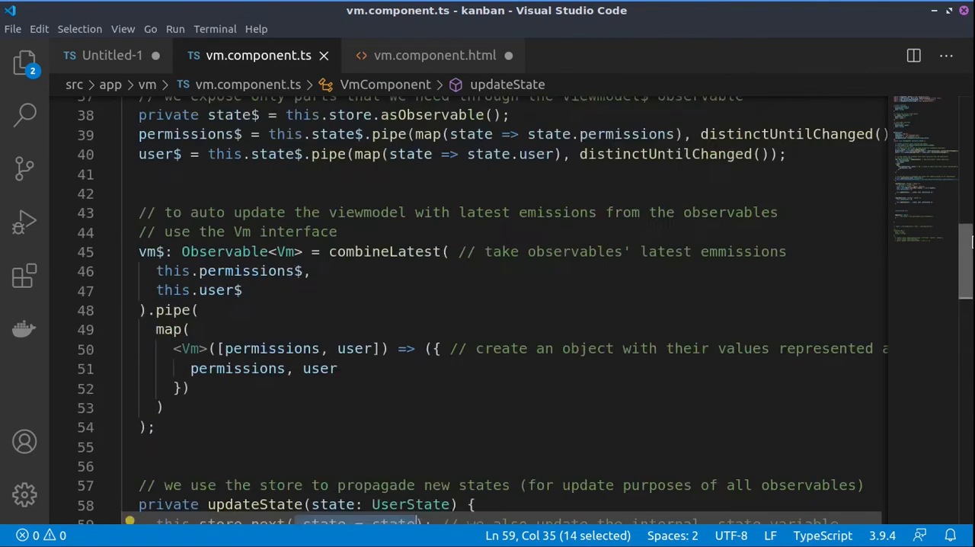
scroll(up, 3)
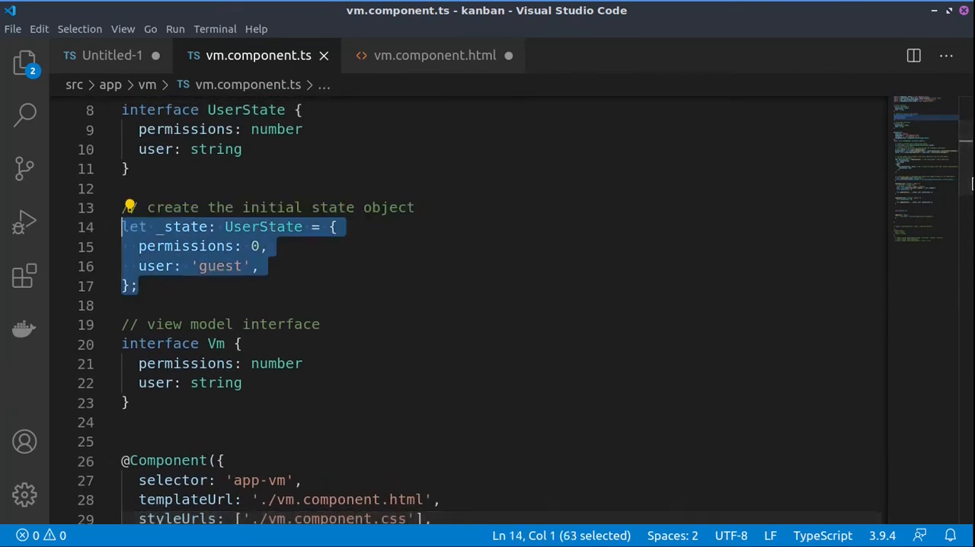
scroll(down, 3)
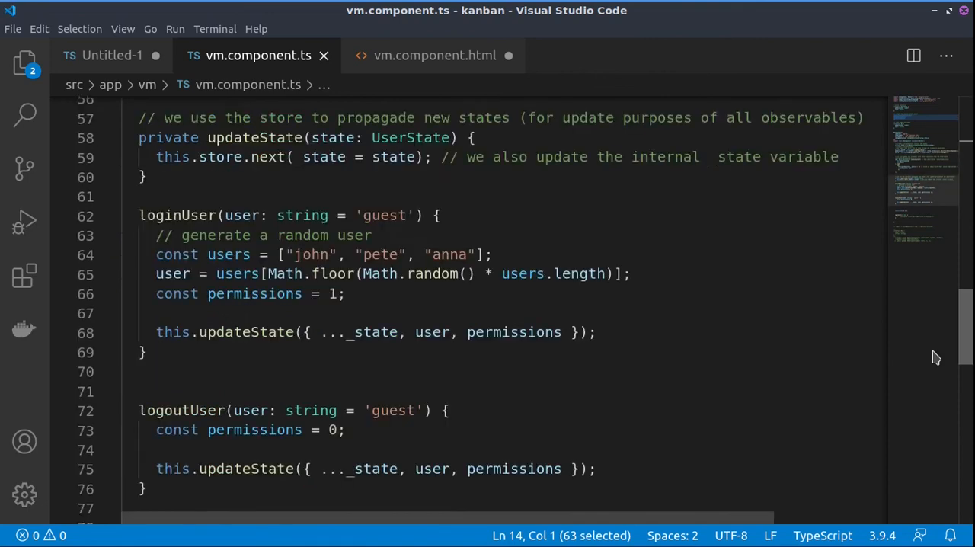
double_click(253, 139)
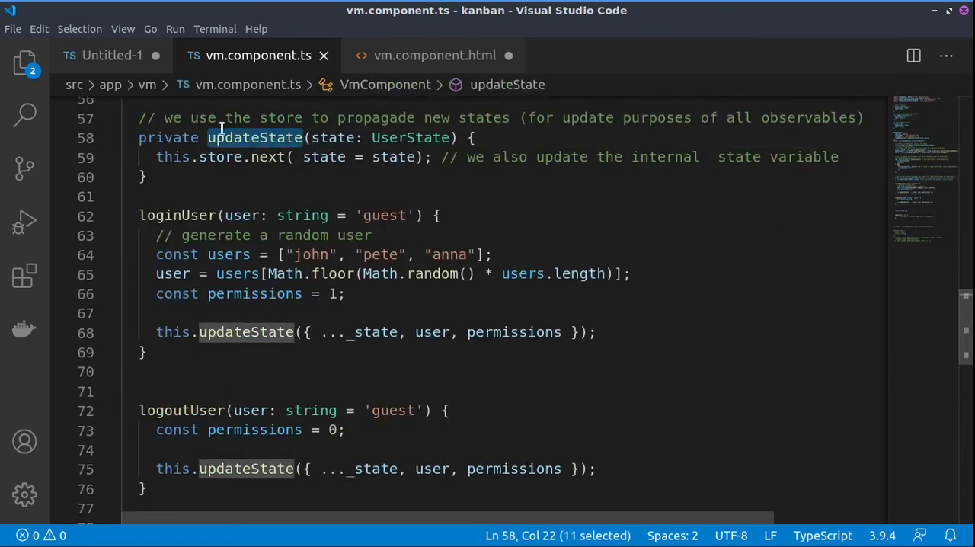
mouse_move(164, 225)
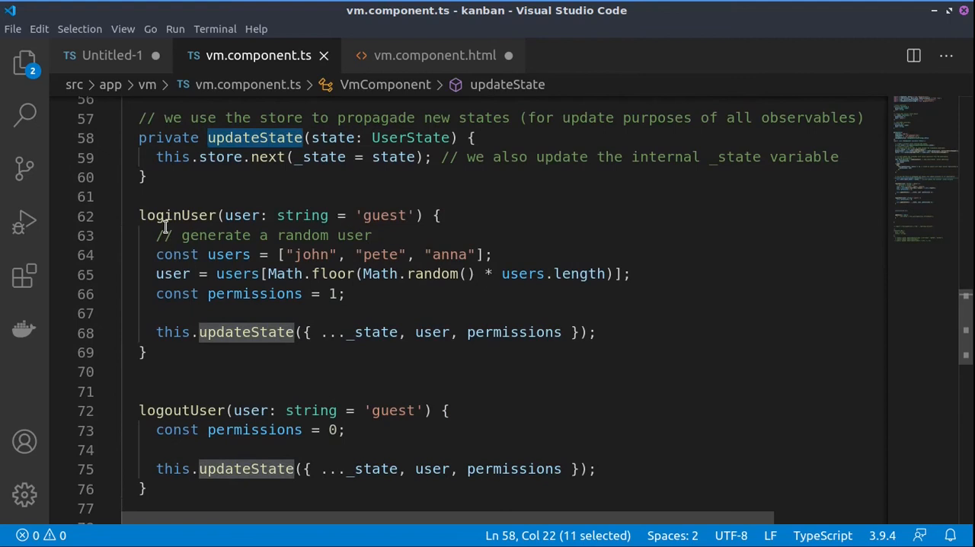
click(171, 410)
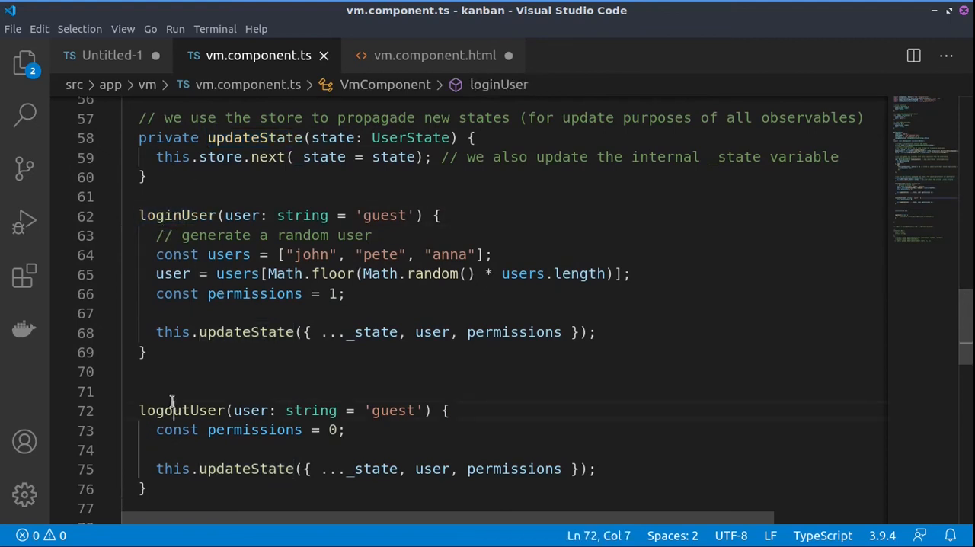
click(434, 54)
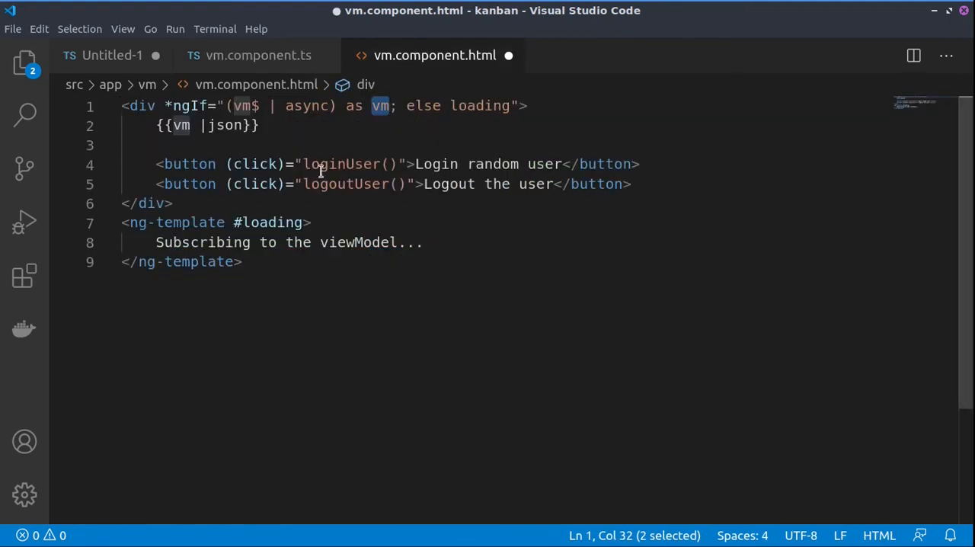
mouse_move(274, 86)
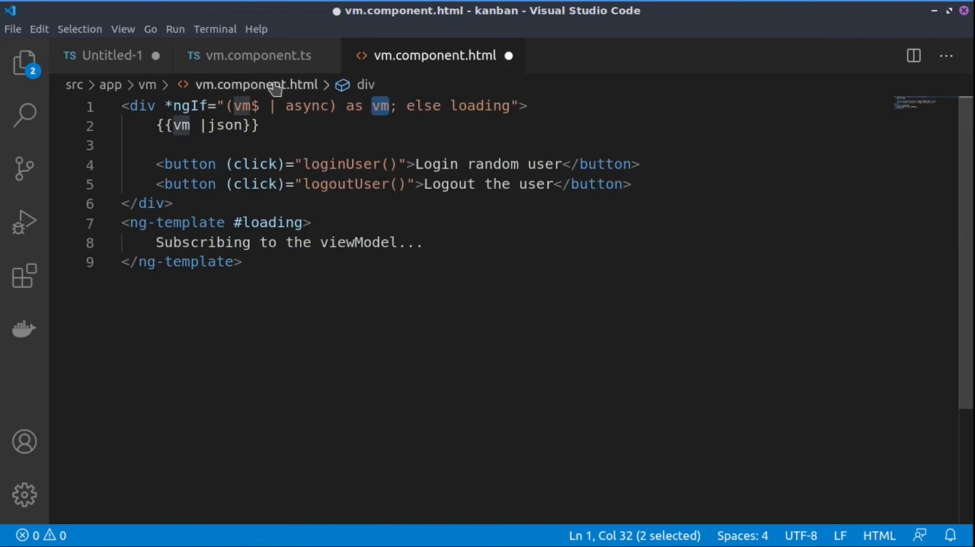
click(257, 55)
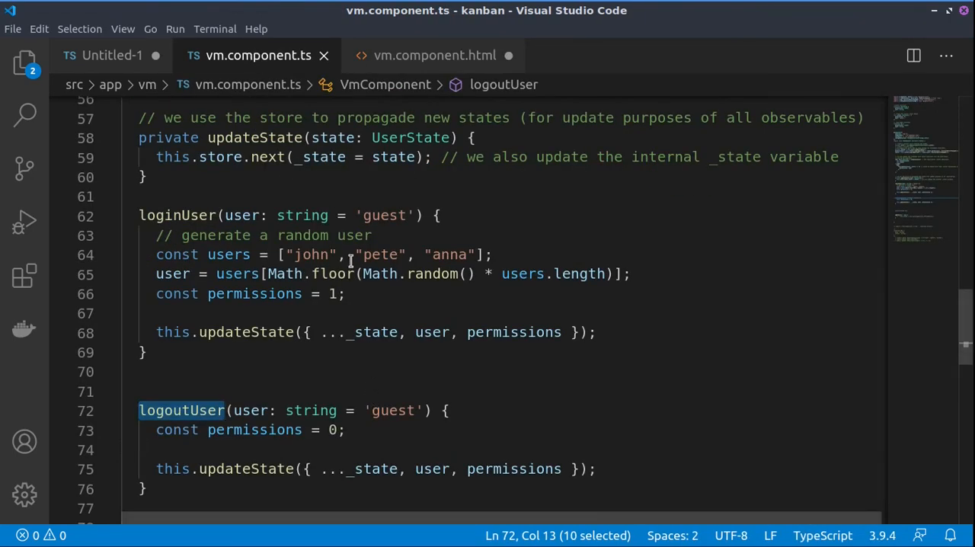
mouse_move(546, 274)
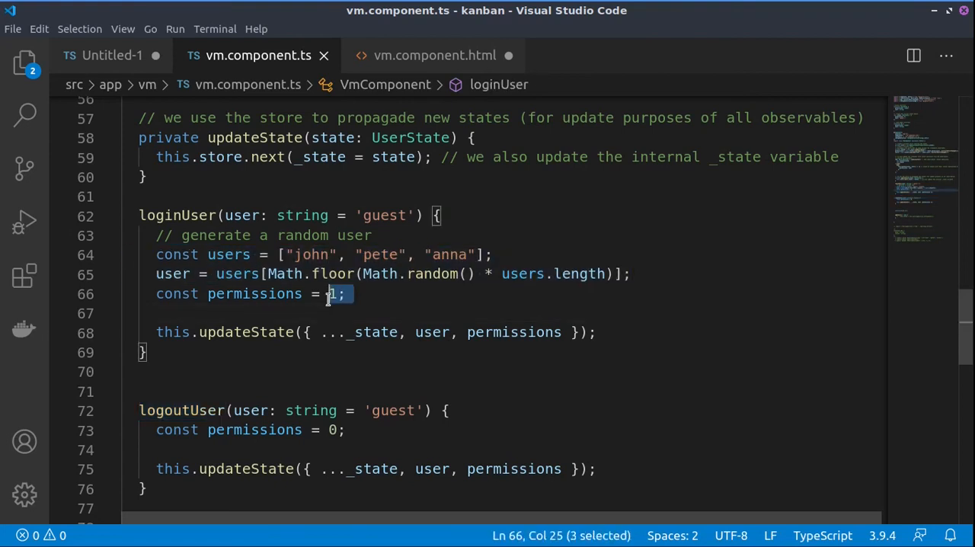
Step: Highlight loginUser's random user generation and the new state object passed to updateState, then logoutUser
drag(330, 294, 140, 254)
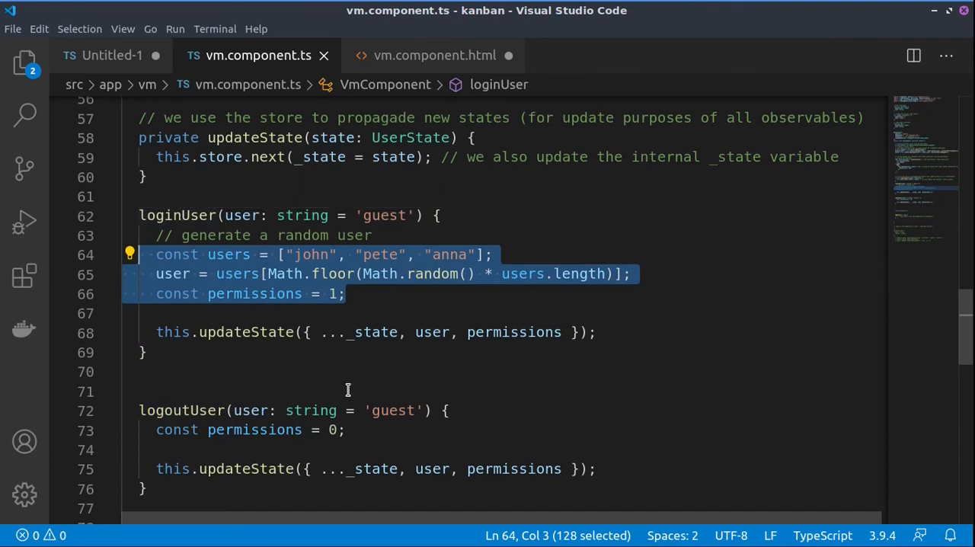
click(591, 331)
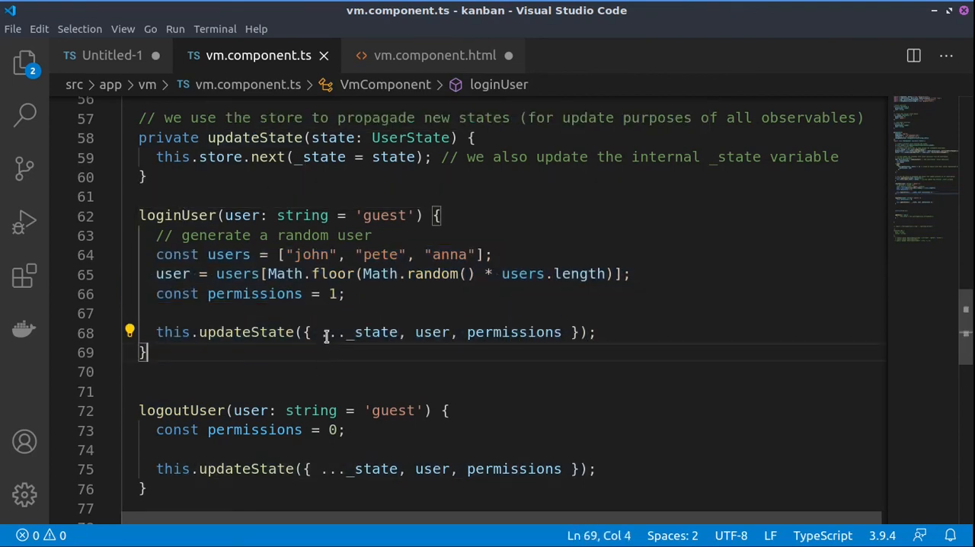
double_click(360, 331)
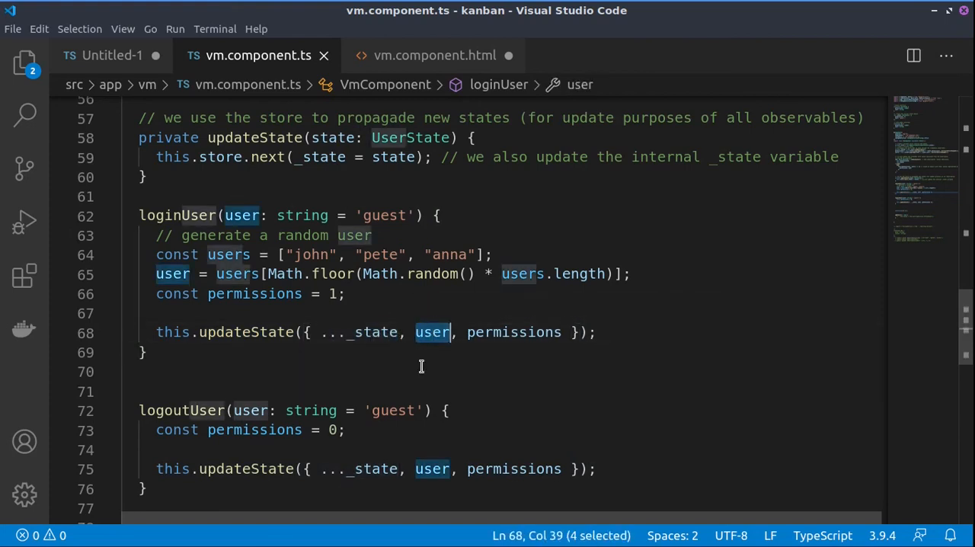
double_click(513, 332)
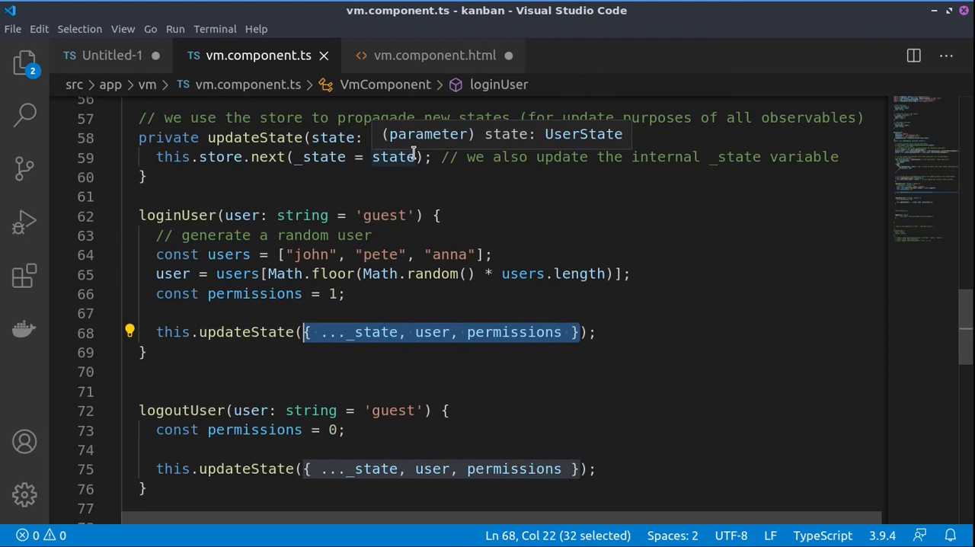
mouse_move(205, 429)
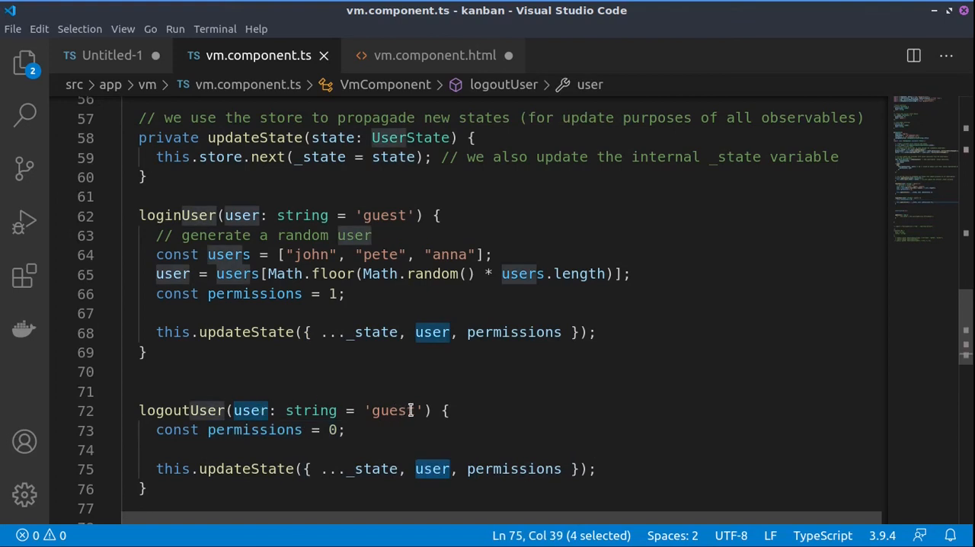
mouse_move(432, 469)
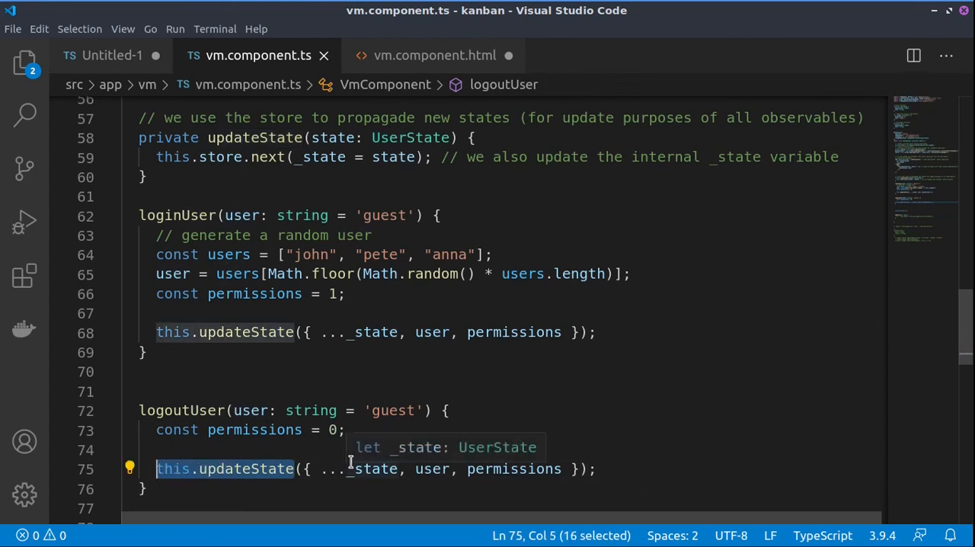
click(621, 445)
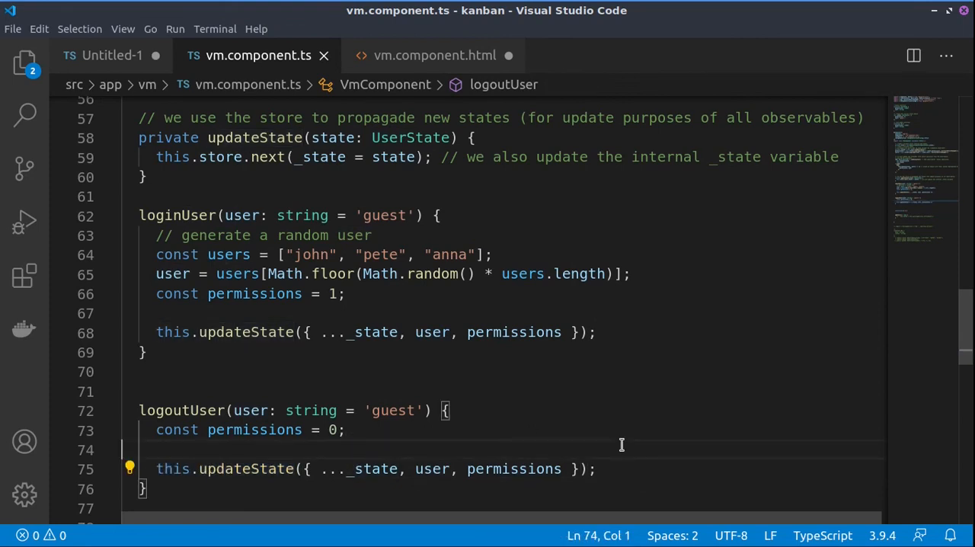
mouse_move(602, 349)
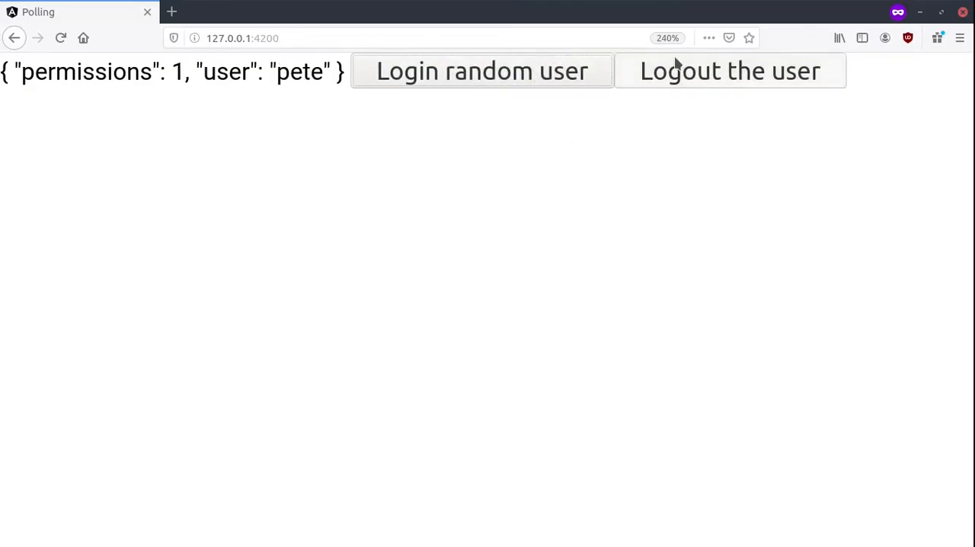
Step: Log in a random user, log out back to guest, then log in again showing pete with permissions 1
click(481, 70)
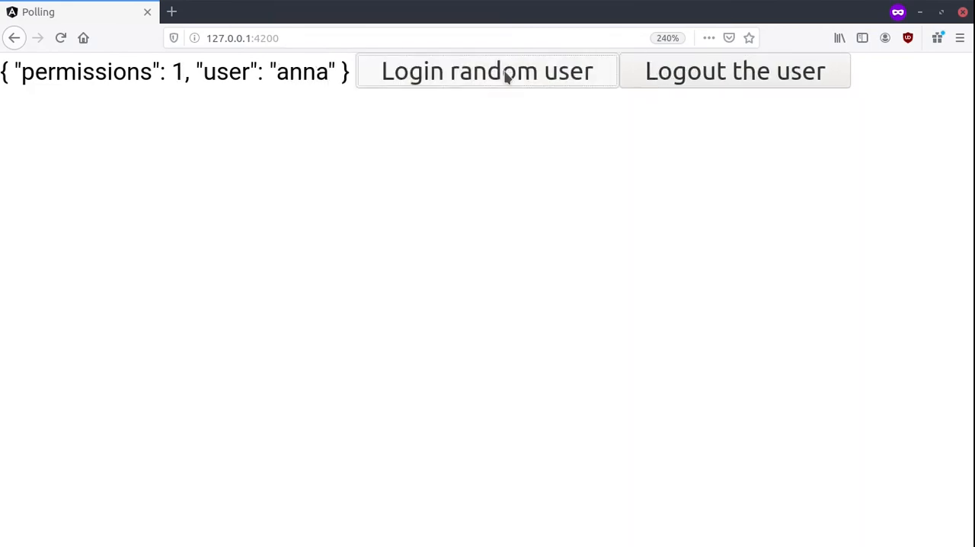
click(734, 70)
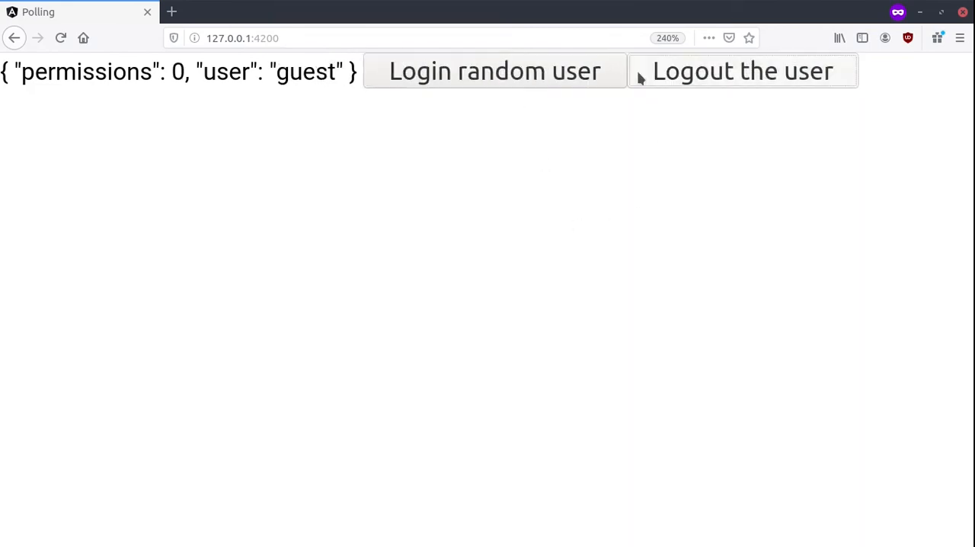
click(493, 70)
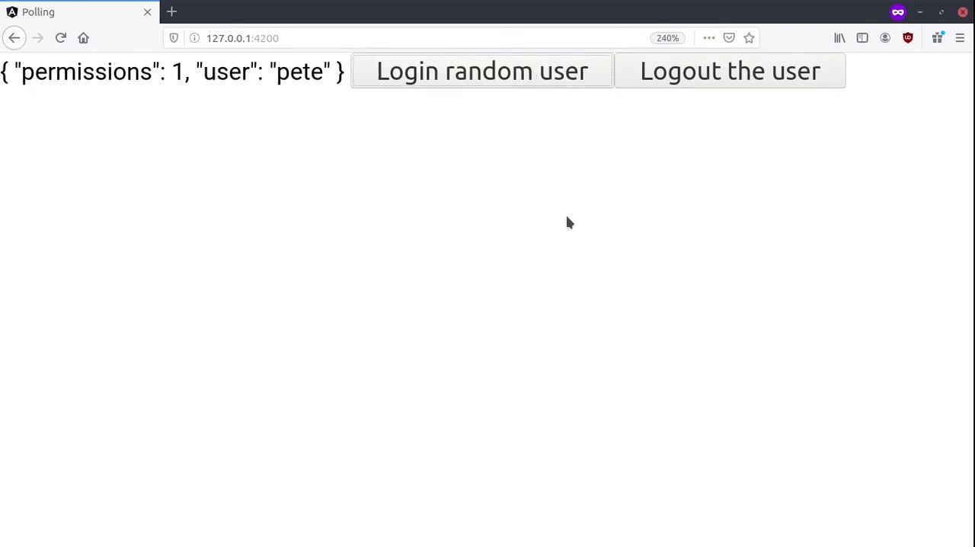
mouse_move(574, 242)
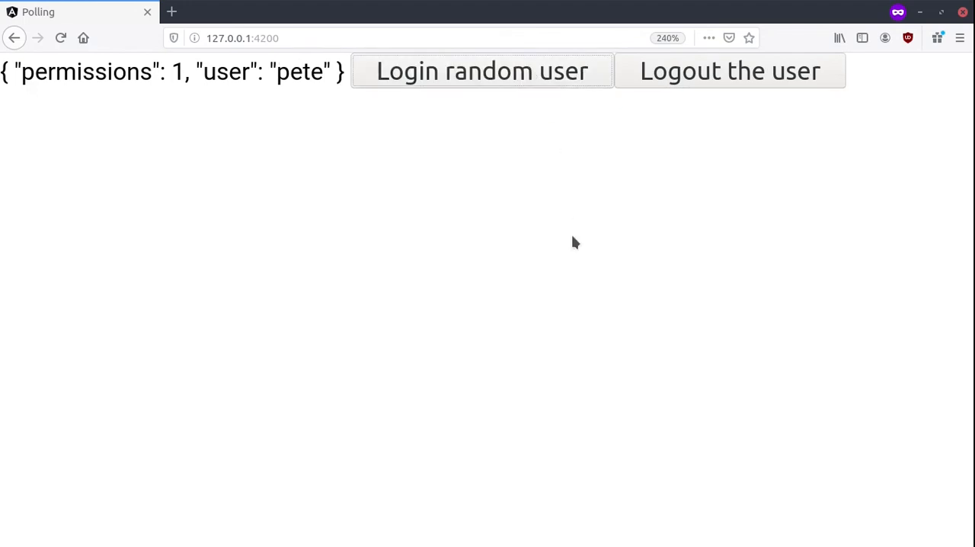
mouse_move(594, 396)
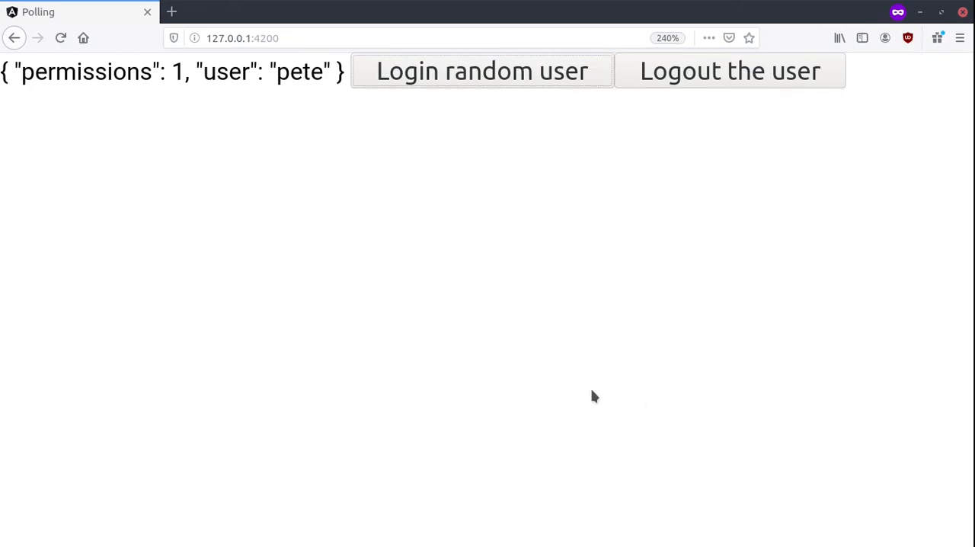